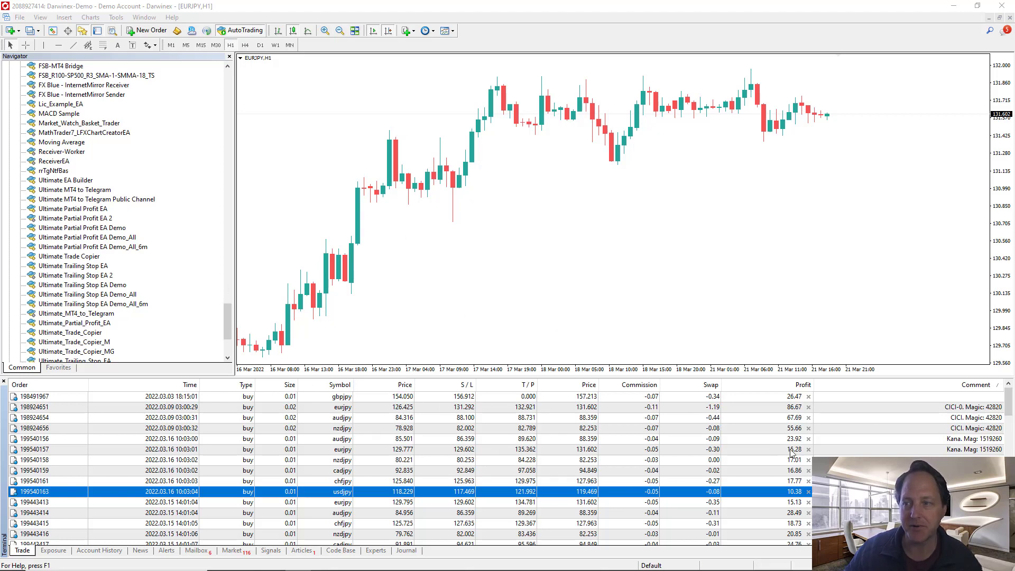
{"action": "mouse_move", "coordinate": [413, 395]}
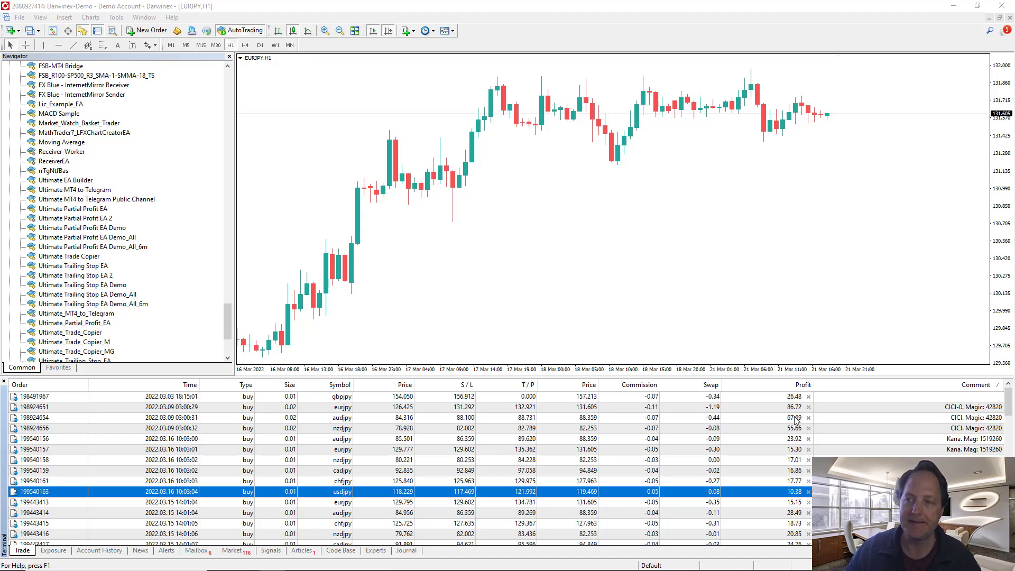
{"action": "mouse_move", "coordinate": [794, 421]}
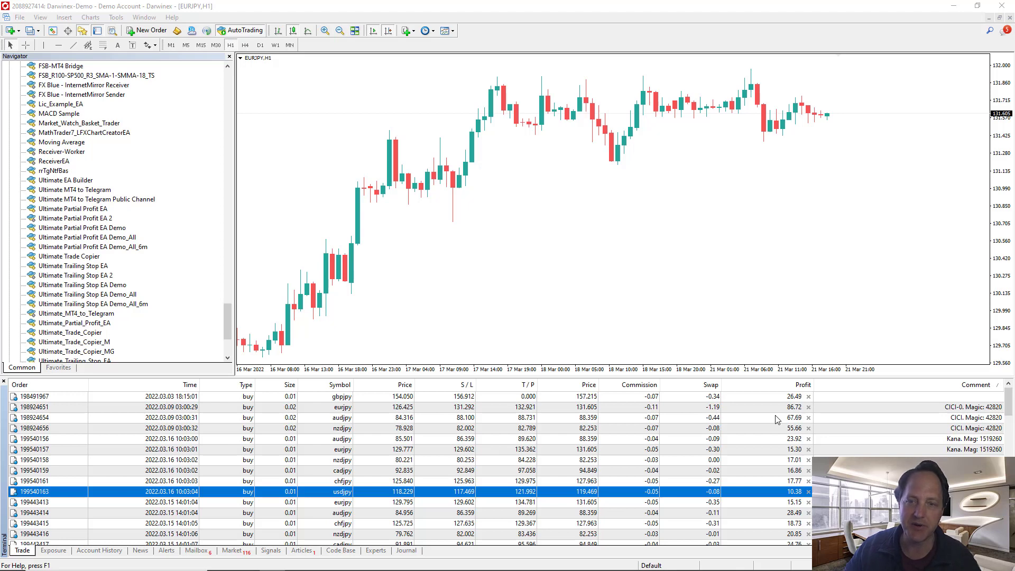
{"action": "mouse_move", "coordinate": [859, 440]}
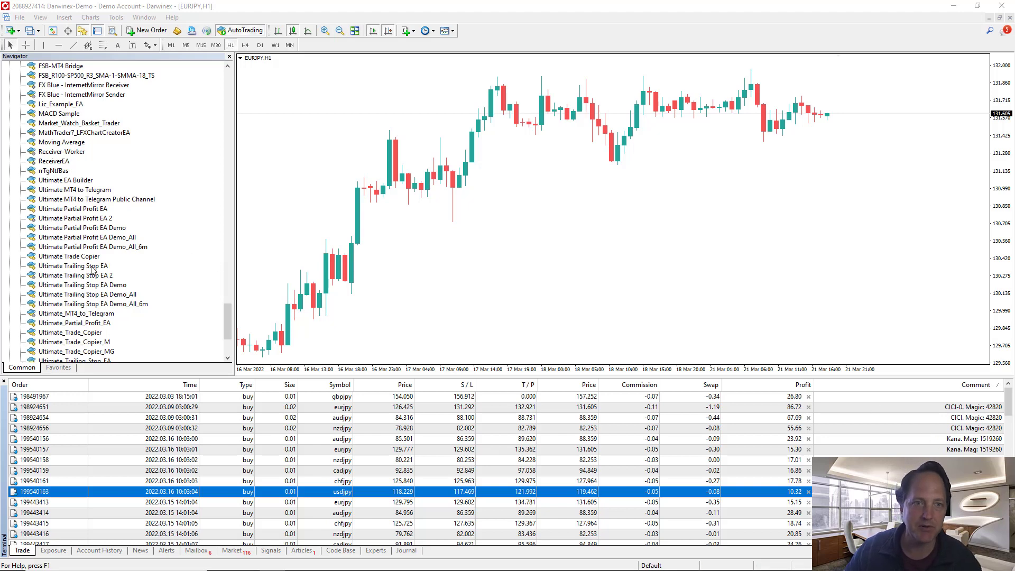
- Attach the Ultimate Trailing Stop EA from Navigator and review its ATR Exit, alerts and filter inputs
{"action": "left_click", "coordinate": [72, 266]}
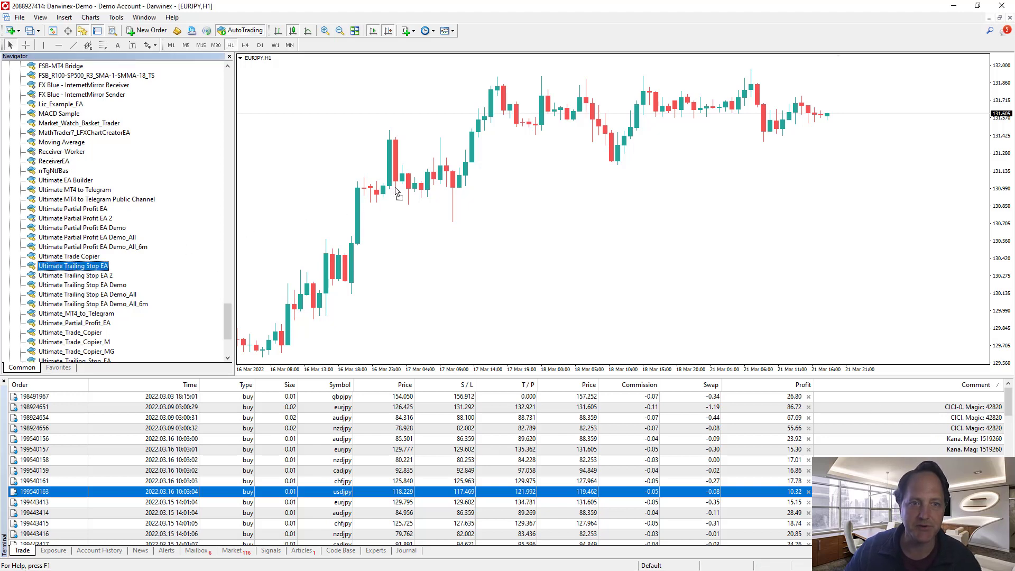
{"action": "double_click", "coordinate": [73, 265]}
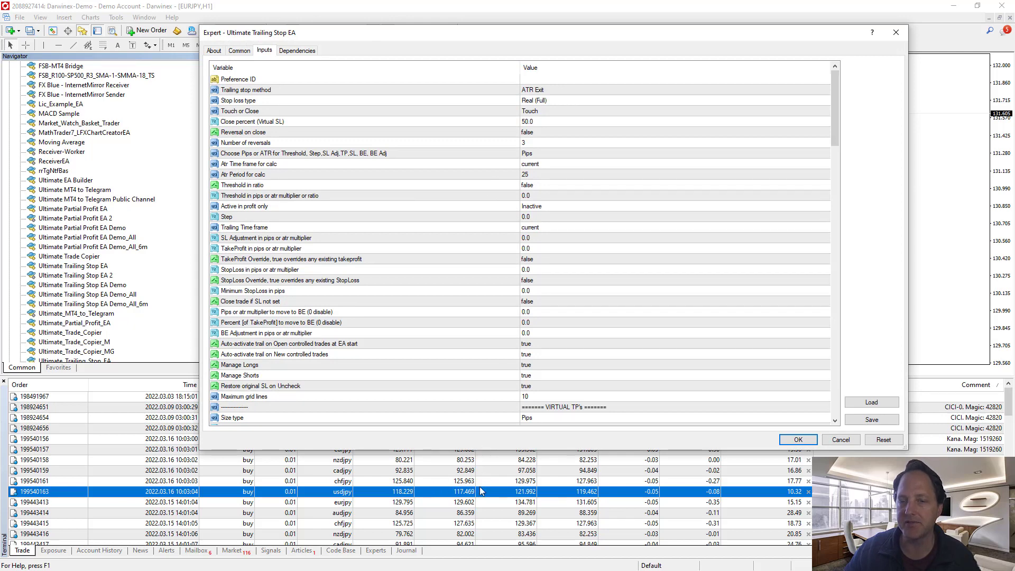
{"action": "mouse_move", "coordinate": [472, 478]}
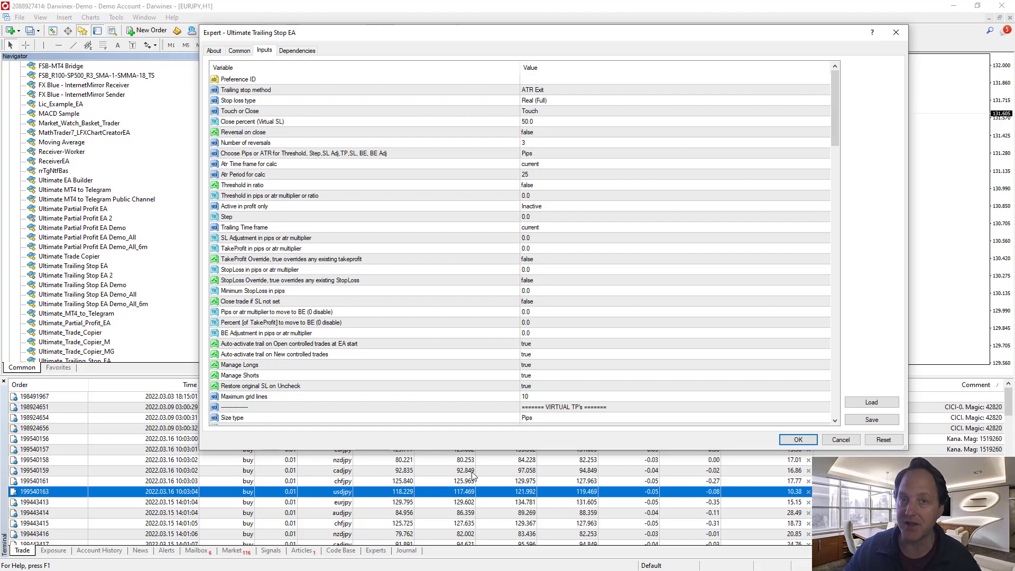
{"action": "mouse_move", "coordinate": [558, 121]}
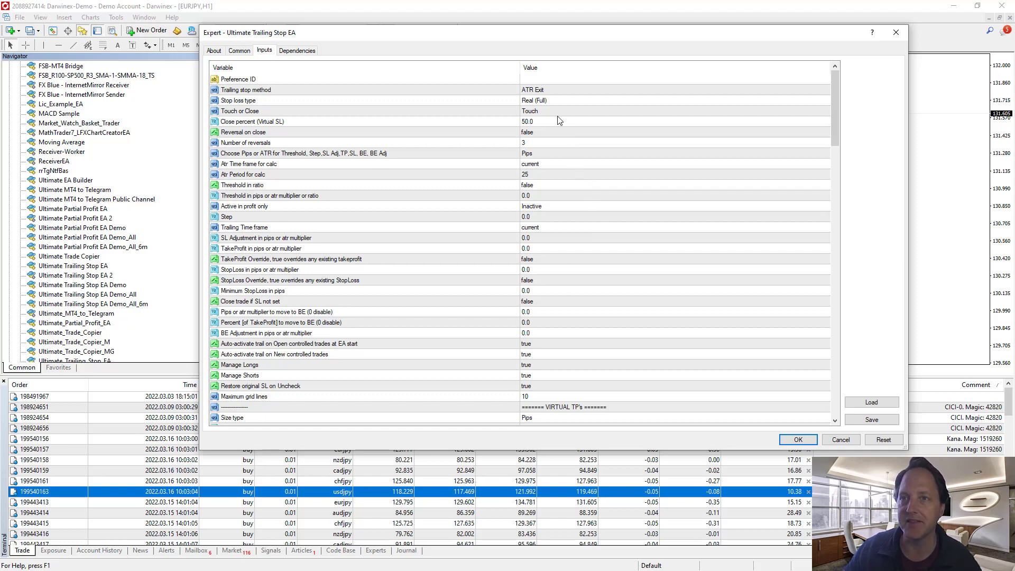
{"action": "mouse_move", "coordinate": [550, 95]}
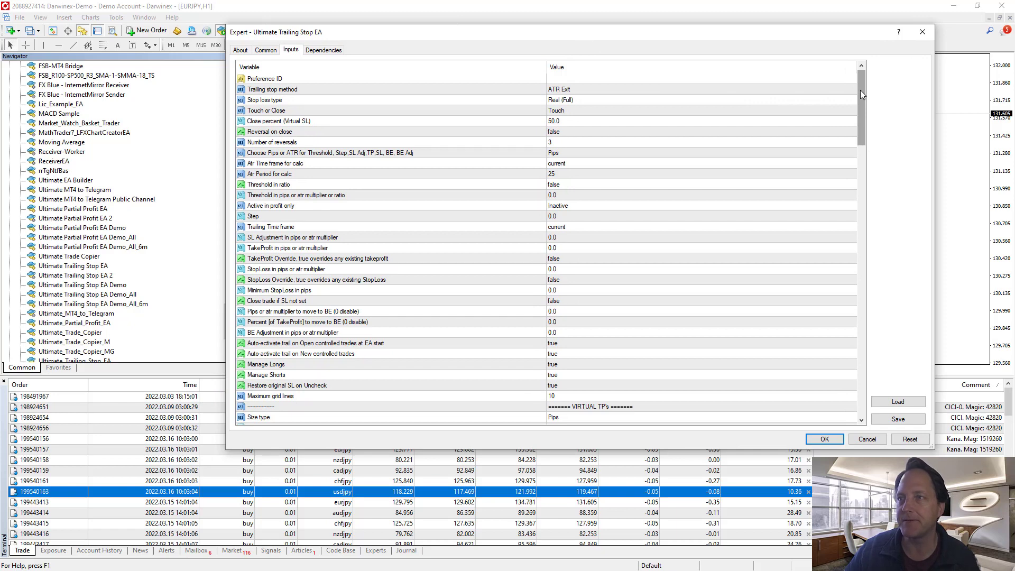
{"action": "scroll", "scroll_direction": "down", "scroll_amount": 3}
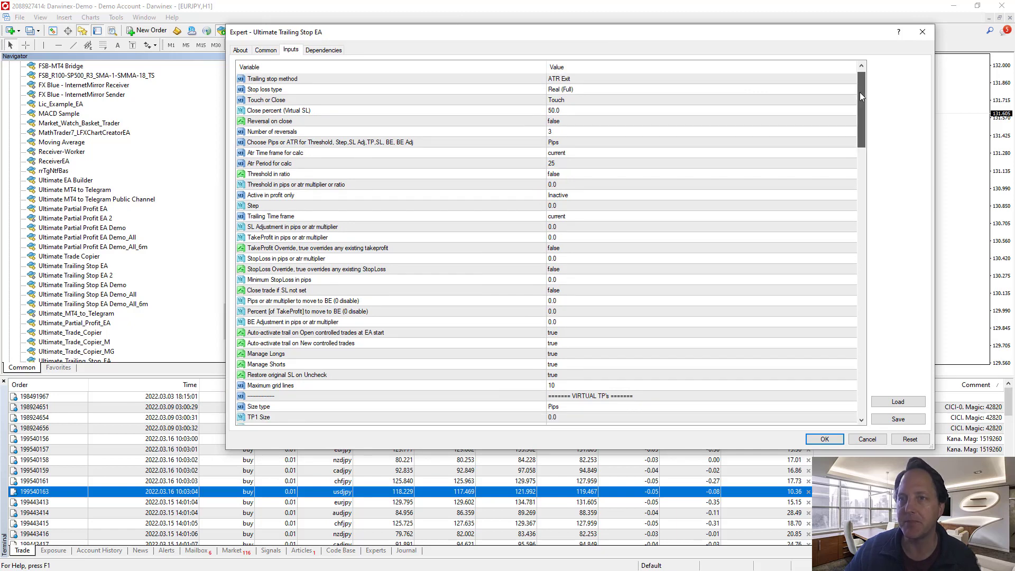
{"action": "scroll", "scroll_direction": "down", "scroll_amount": 3}
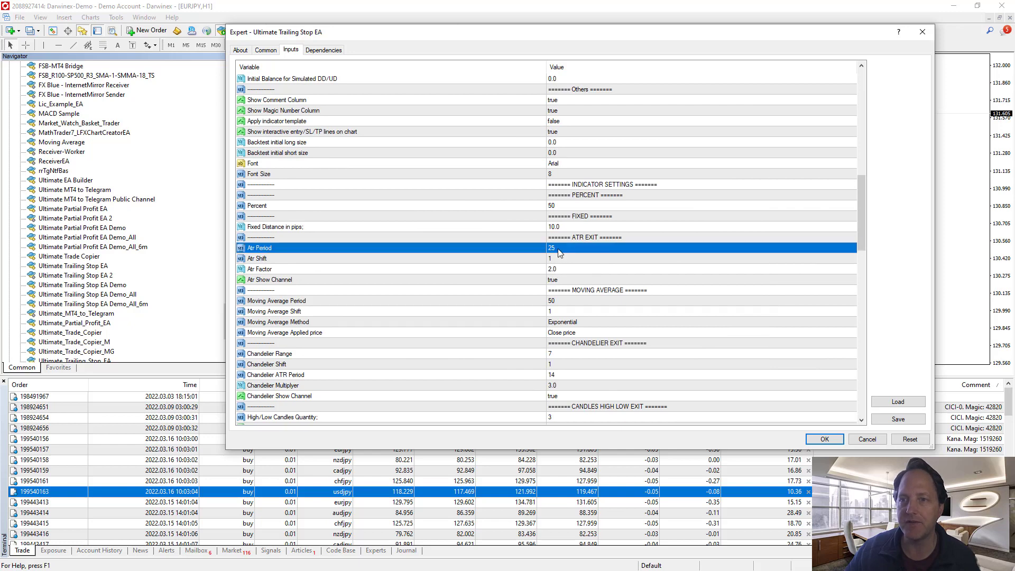
{"action": "left_click", "coordinate": [388, 268]}
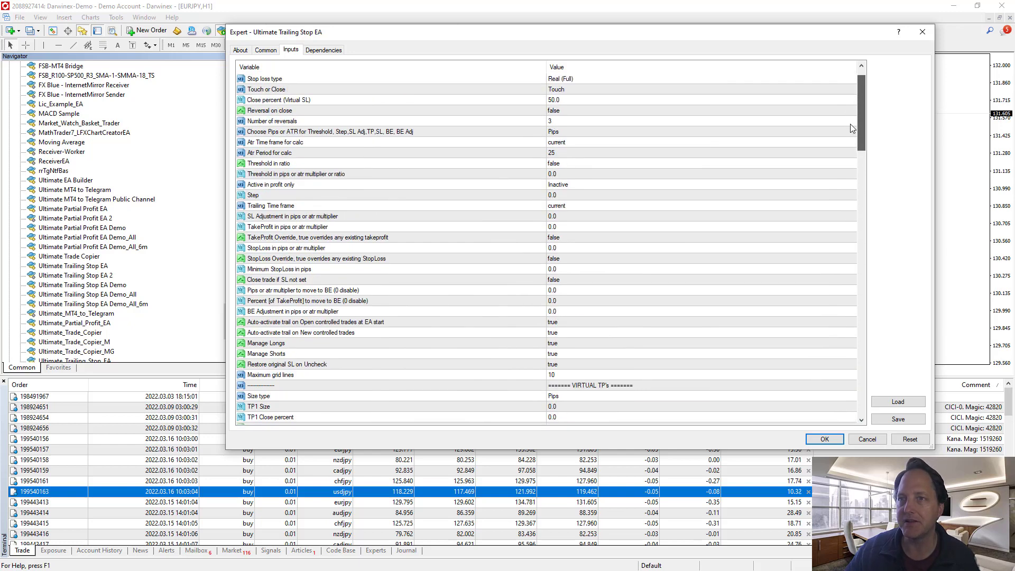
{"action": "scroll", "scroll_direction": "down", "scroll_amount": 3}
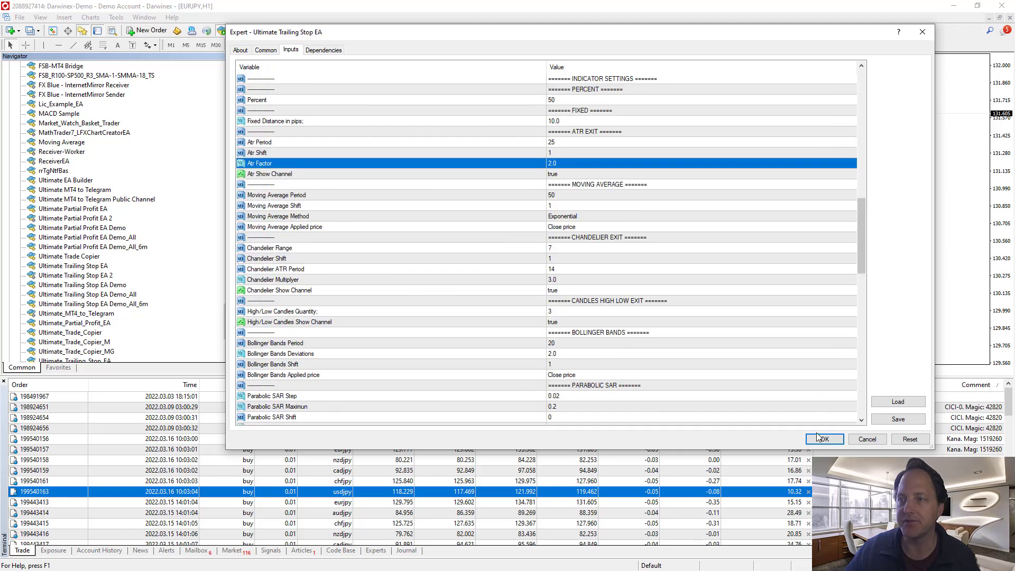
{"action": "scroll", "scroll_direction": "down", "scroll_amount": 3}
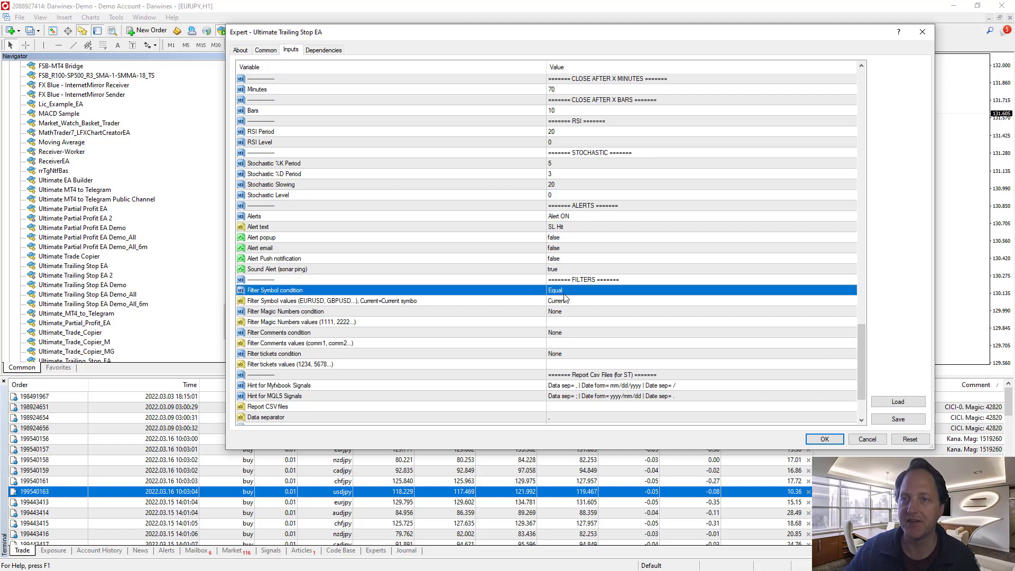
- Set symbol filter to None, magic-number filter to Equal 1519260, and attach the EA to EURJPY
{"action": "left_click", "coordinate": [698, 290]}
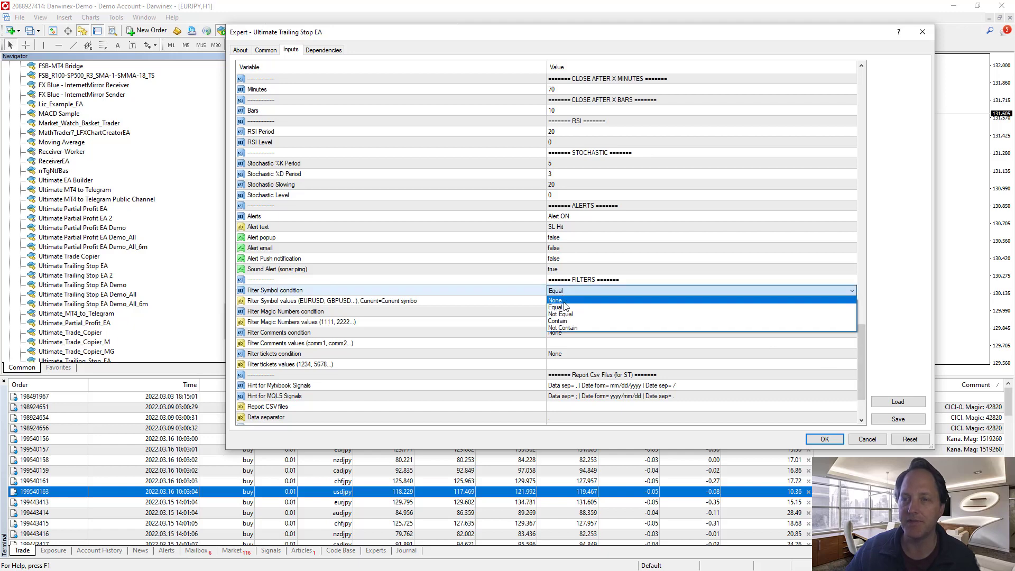
{"action": "left_click", "coordinate": [555, 300]}
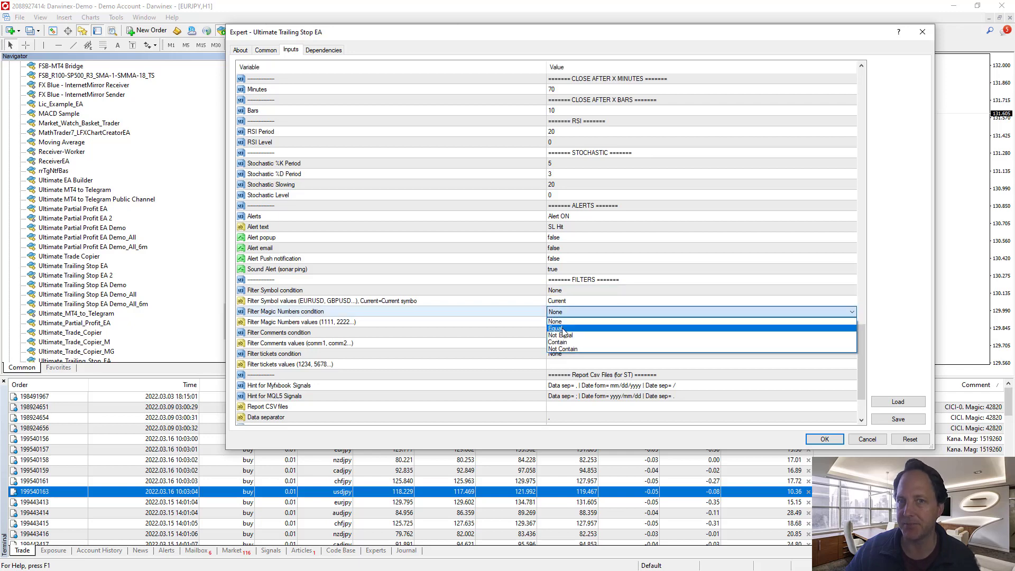
{"action": "left_click", "coordinate": [554, 328]}
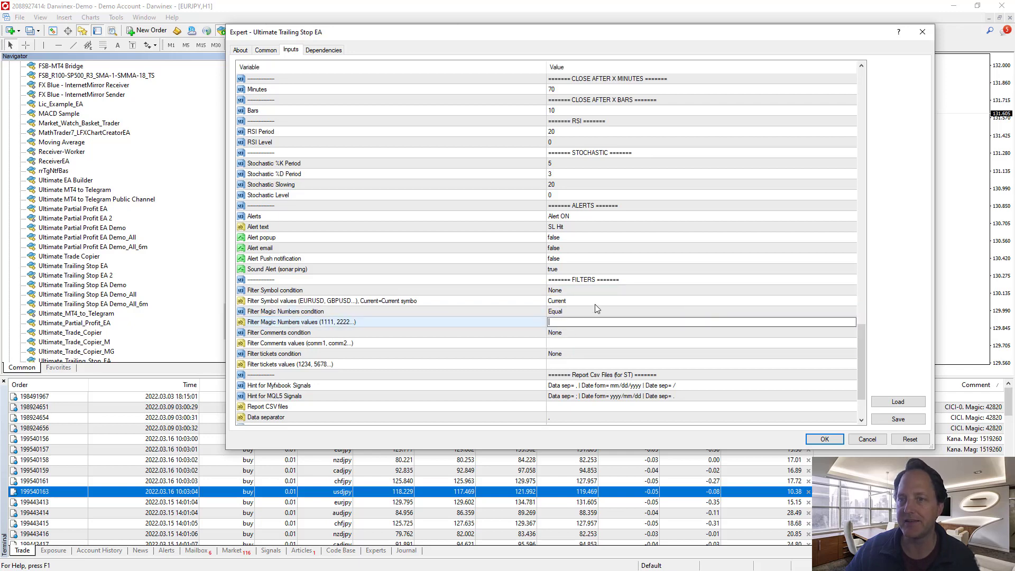
{"action": "type", "text": "1519260"}
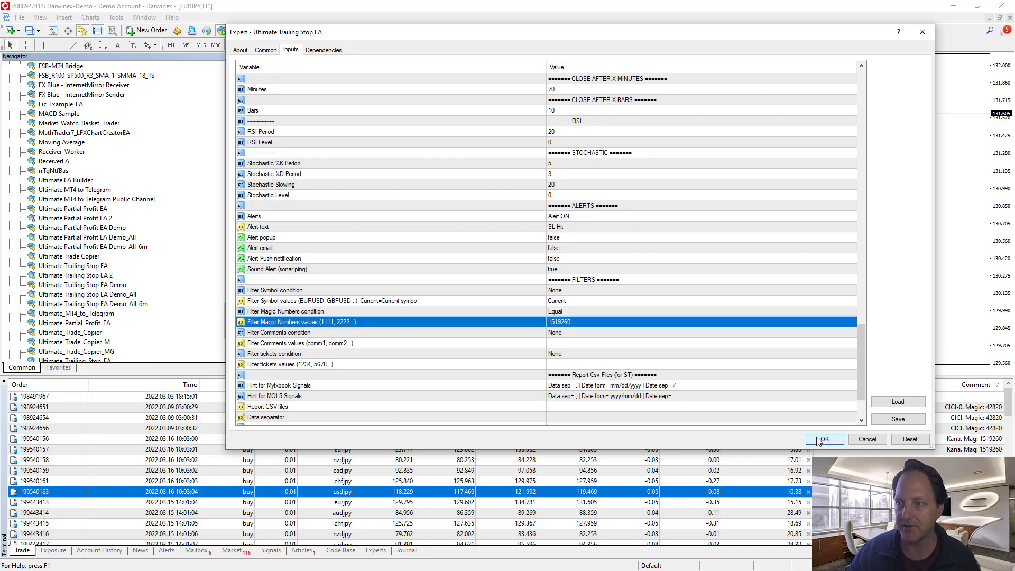
{"action": "left_click", "coordinate": [822, 439]}
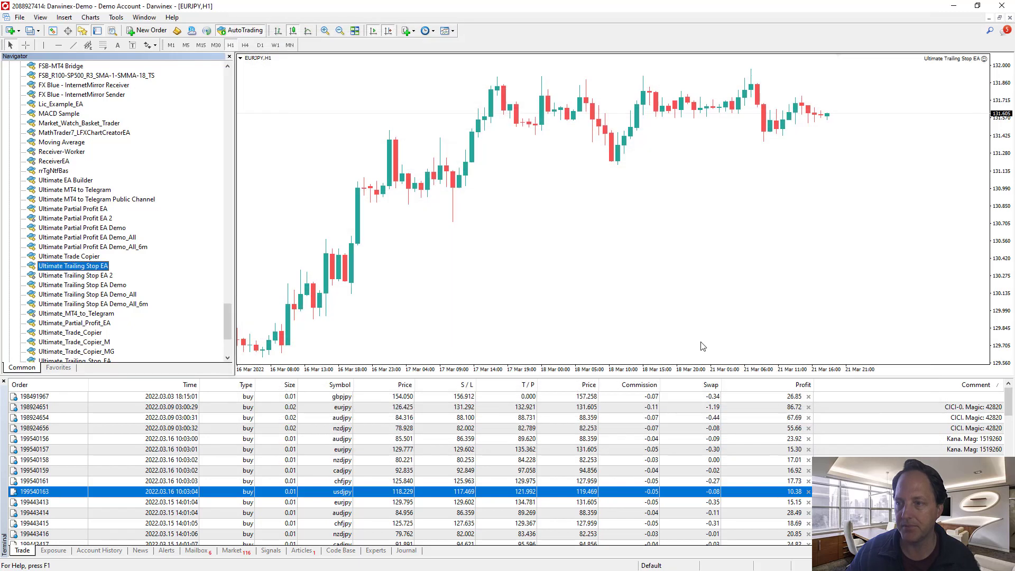
- Show the EA dashboard listing the six active magic-1519260 trades with ATR stops
{"action": "double_click", "coordinate": [72, 265]}
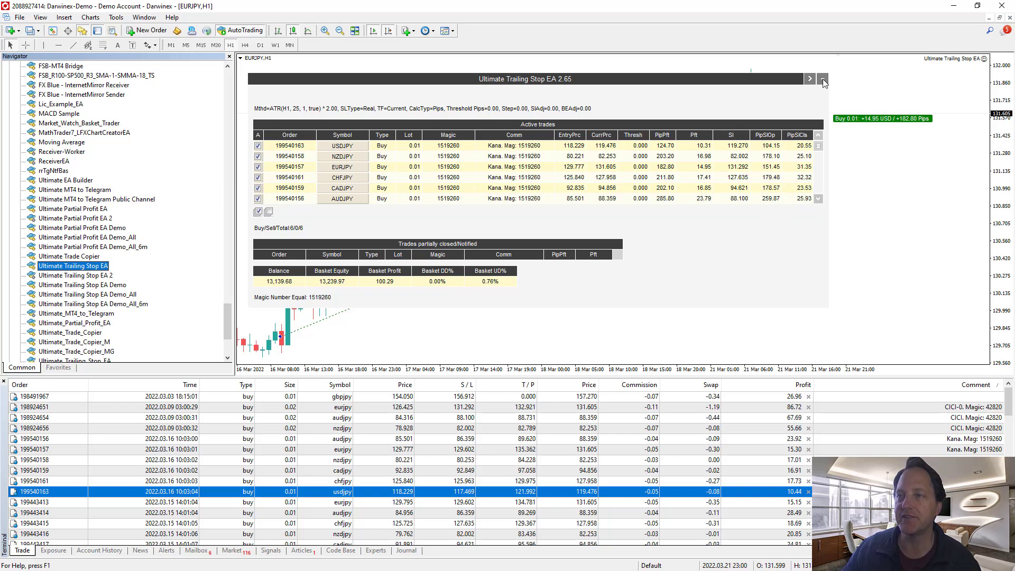
- Collapse the EA dashboard so the EURJPY chart and its buy trade at 129.777 fill the window
{"action": "left_click", "coordinate": [823, 79]}
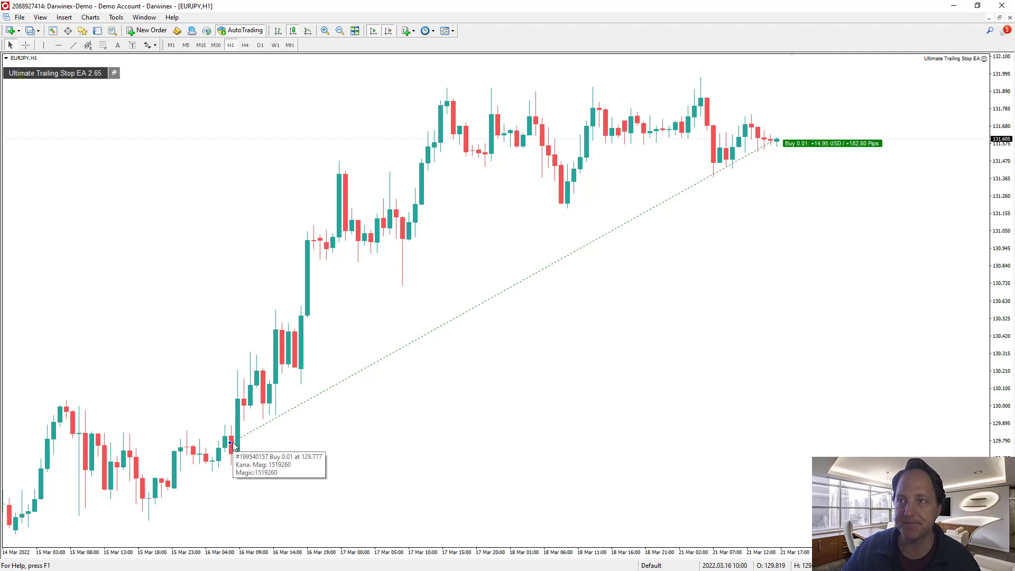
{"action": "mouse_move", "coordinate": [753, 150]}
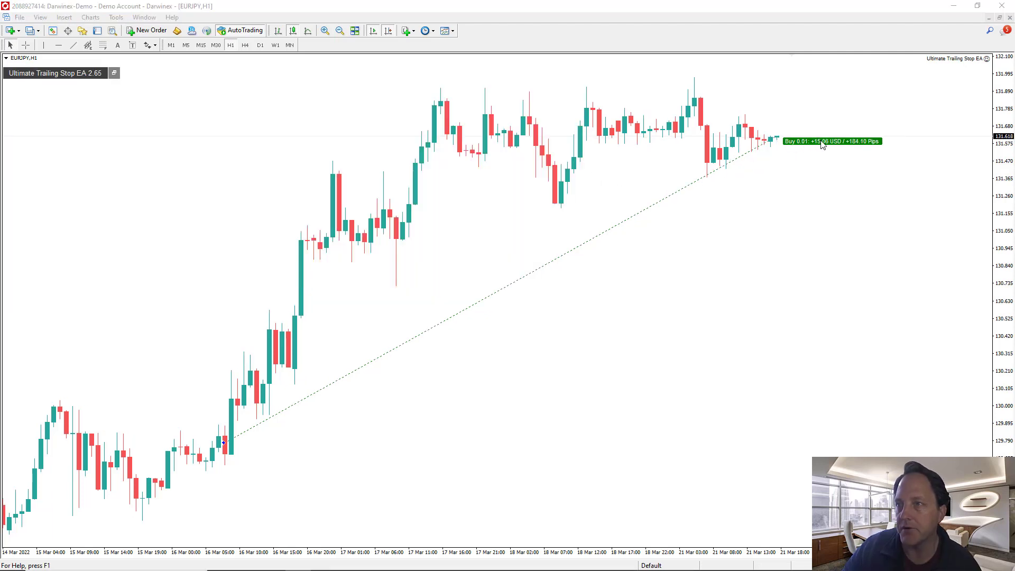
{"action": "mouse_move", "coordinate": [801, 144]}
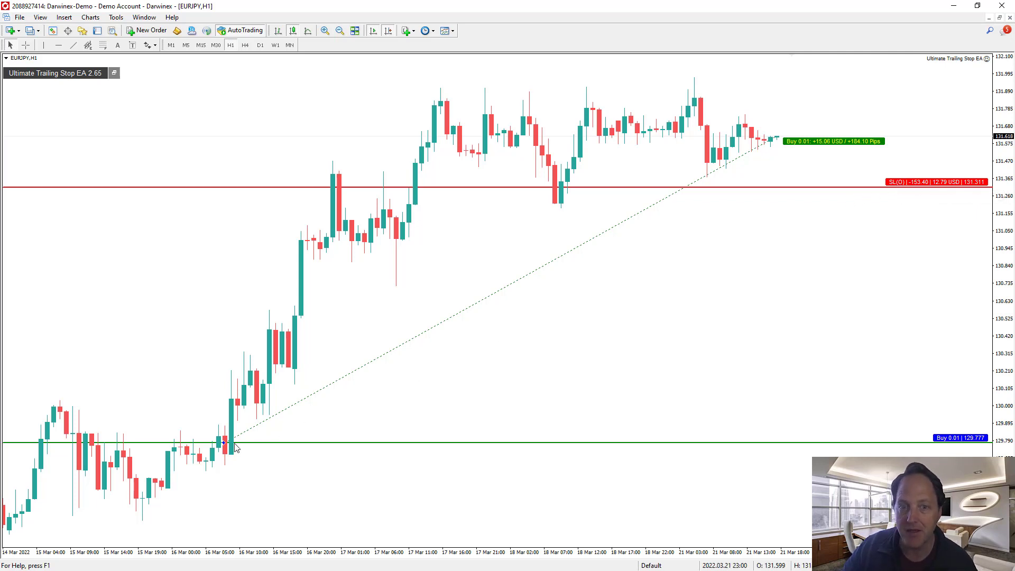
{"action": "mouse_move", "coordinate": [225, 443]}
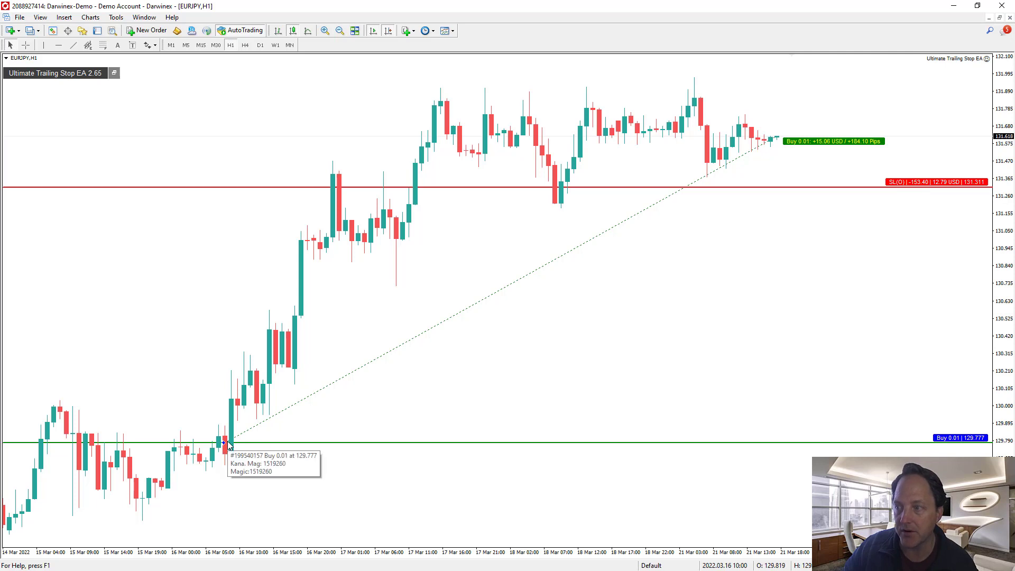
{"action": "mouse_move", "coordinate": [897, 192]}
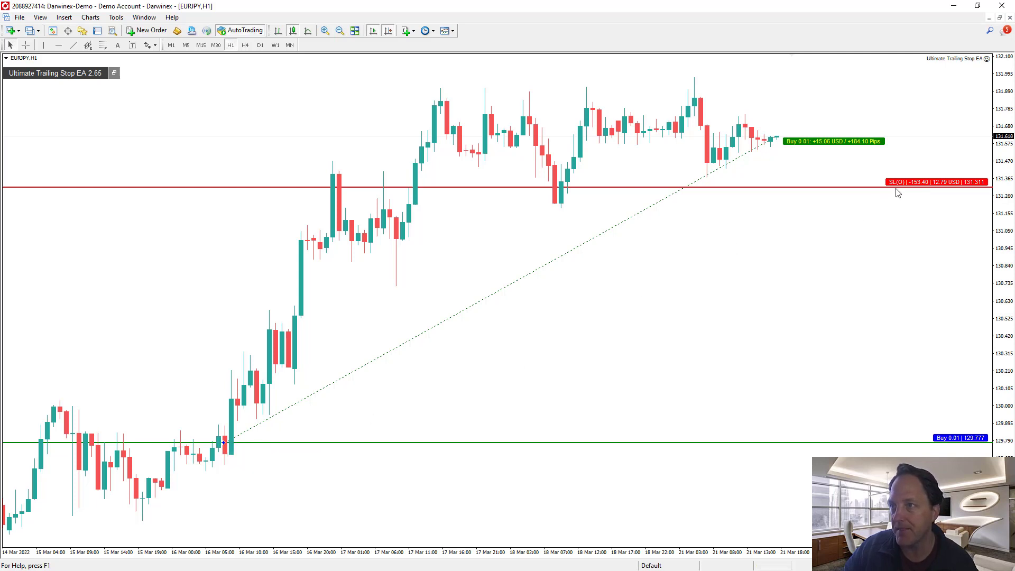
{"action": "mouse_move", "coordinate": [894, 192]}
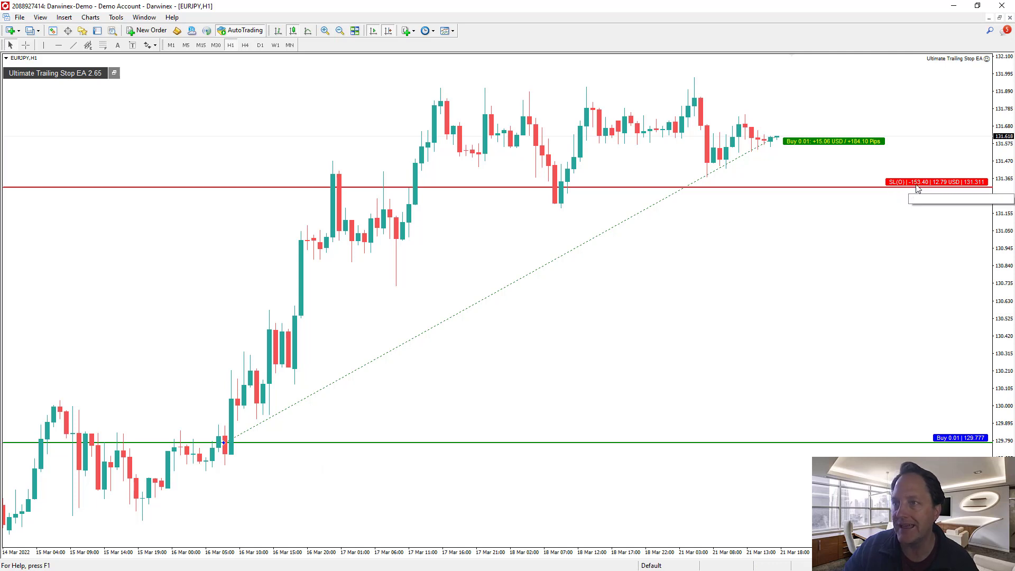
{"action": "mouse_move", "coordinate": [916, 187]}
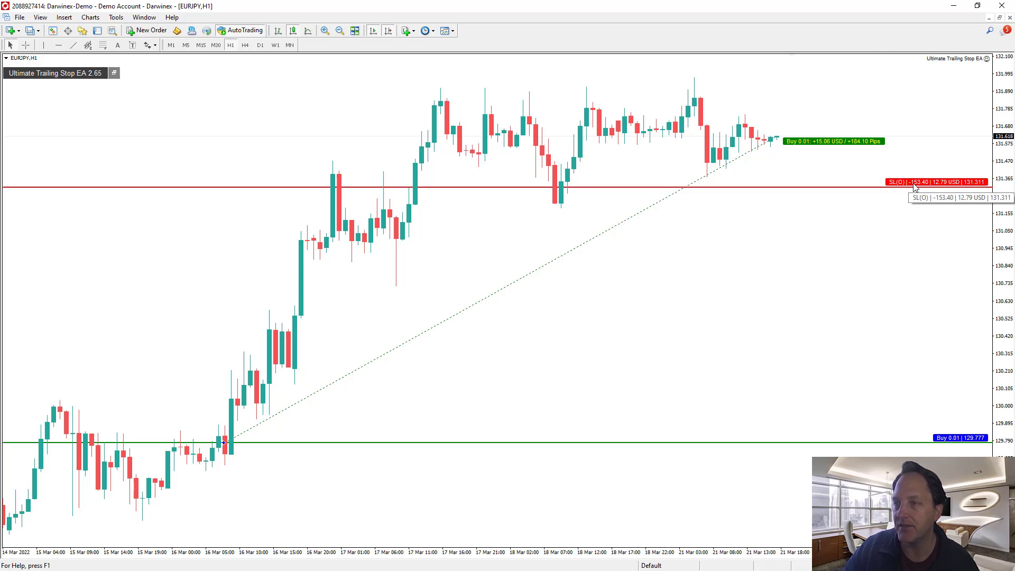
{"action": "mouse_move", "coordinate": [783, 175]}
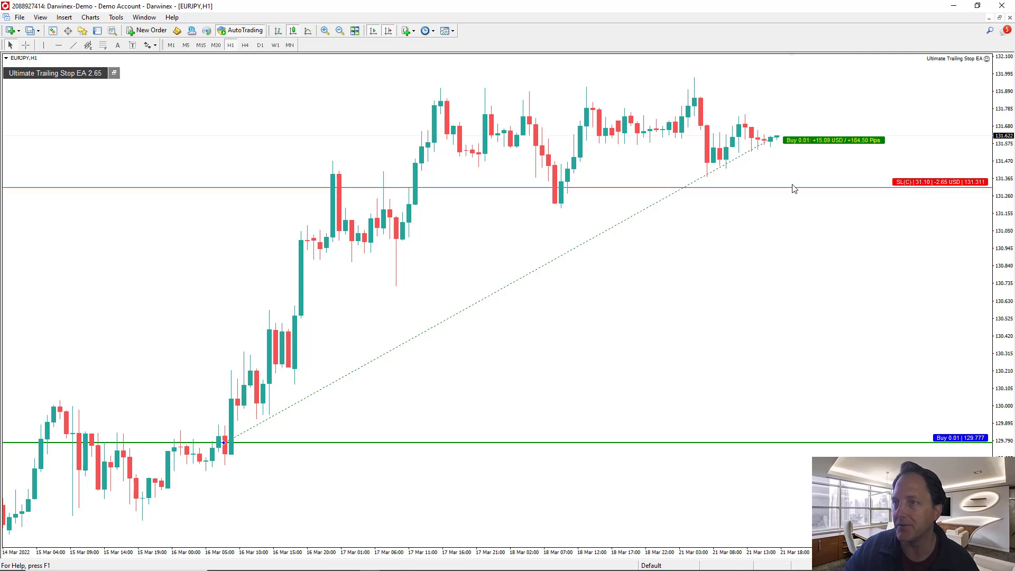
{"action": "mouse_move", "coordinate": [907, 188]}
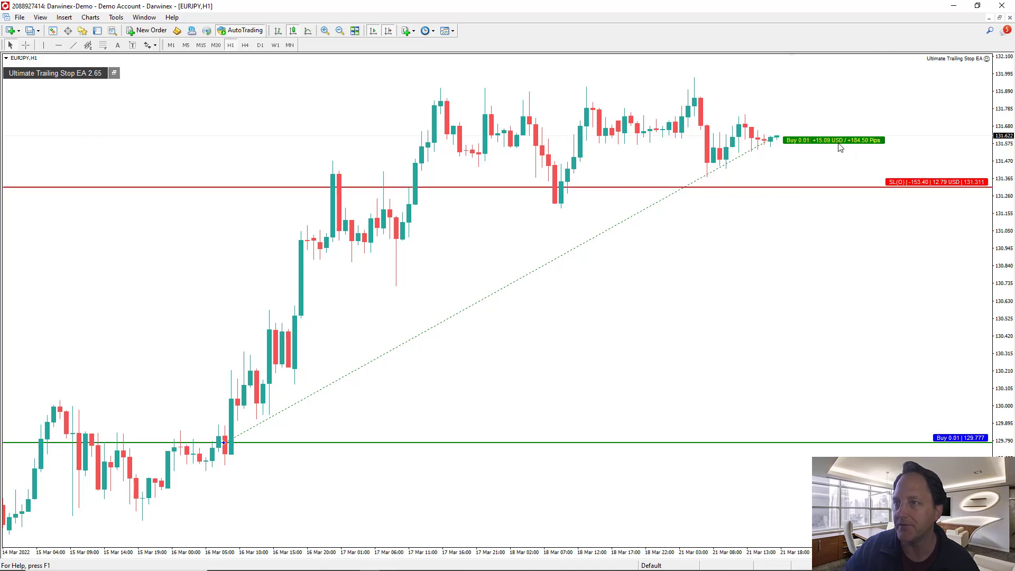
{"action": "mouse_move", "coordinate": [887, 186]}
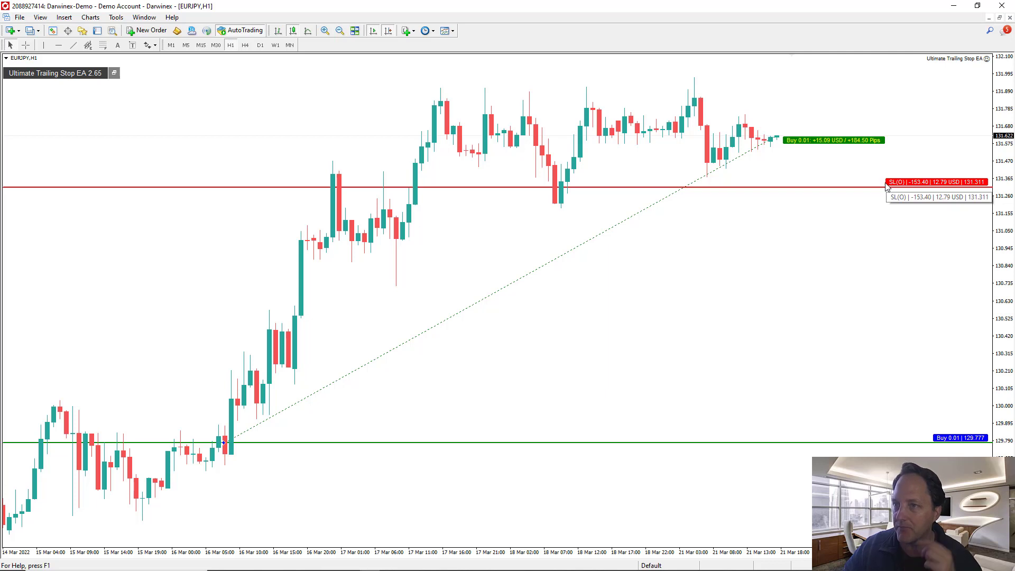
{"action": "mouse_move", "coordinate": [735, 177]}
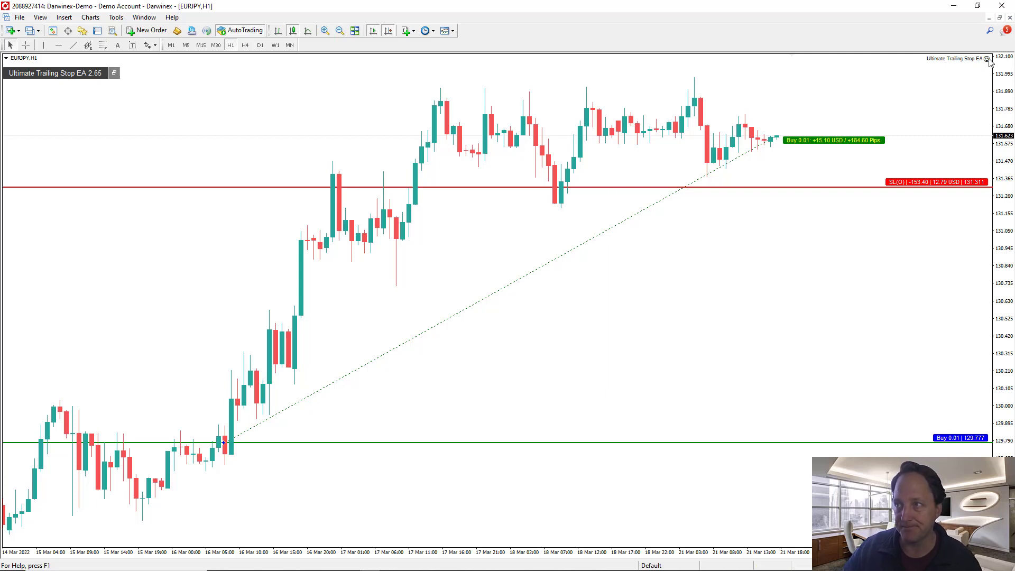
{"action": "left_click", "coordinate": [985, 58]}
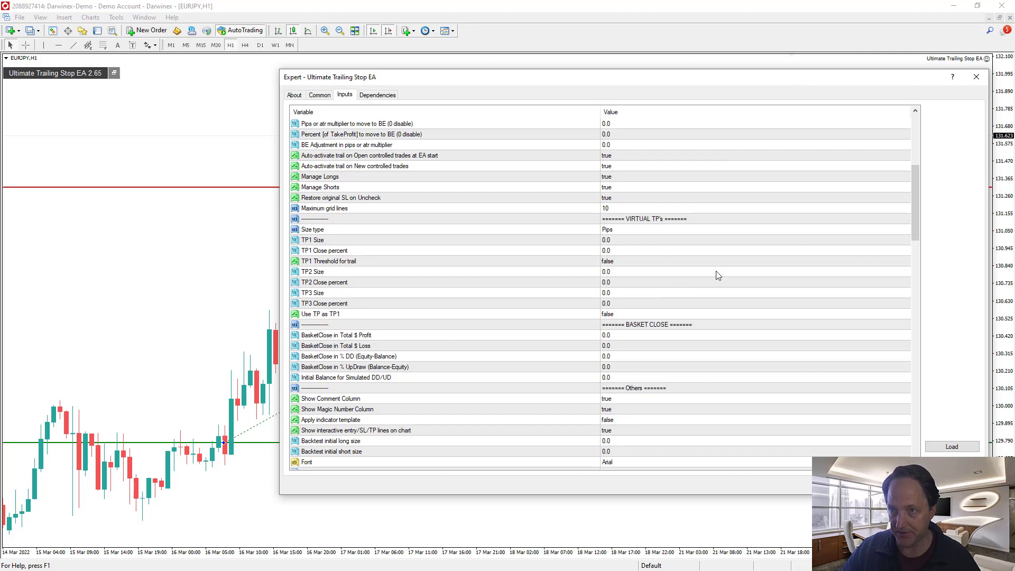
{"action": "scroll", "scroll_direction": "down", "scroll_amount": 3}
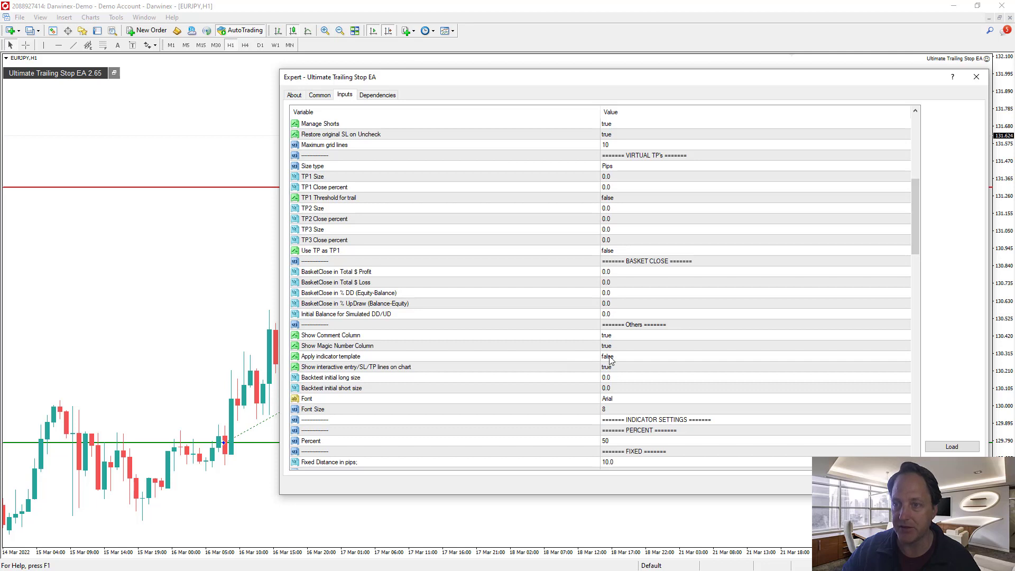
{"action": "mouse_move", "coordinate": [815, 445]}
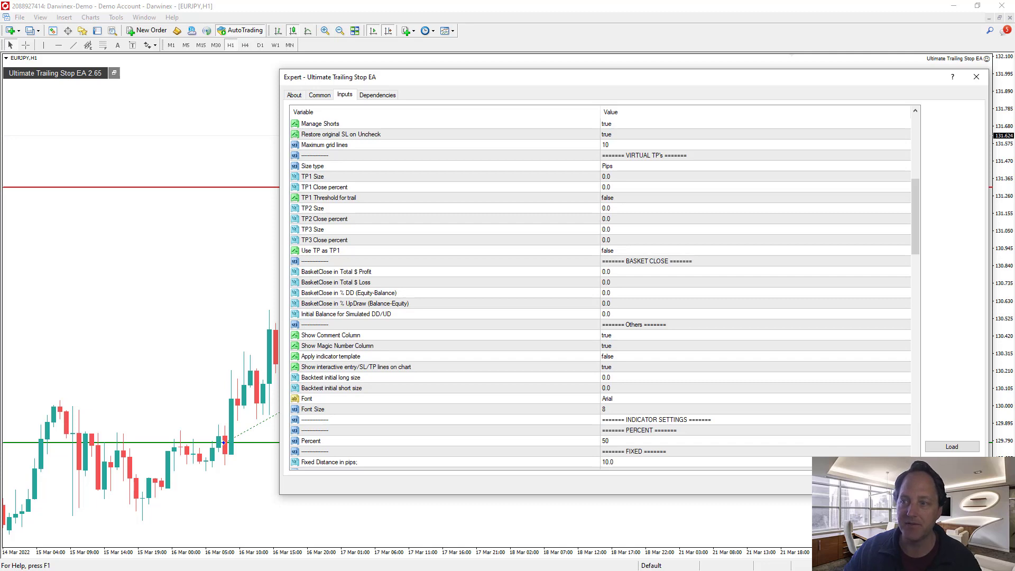
{"action": "left_click", "coordinate": [976, 76]}
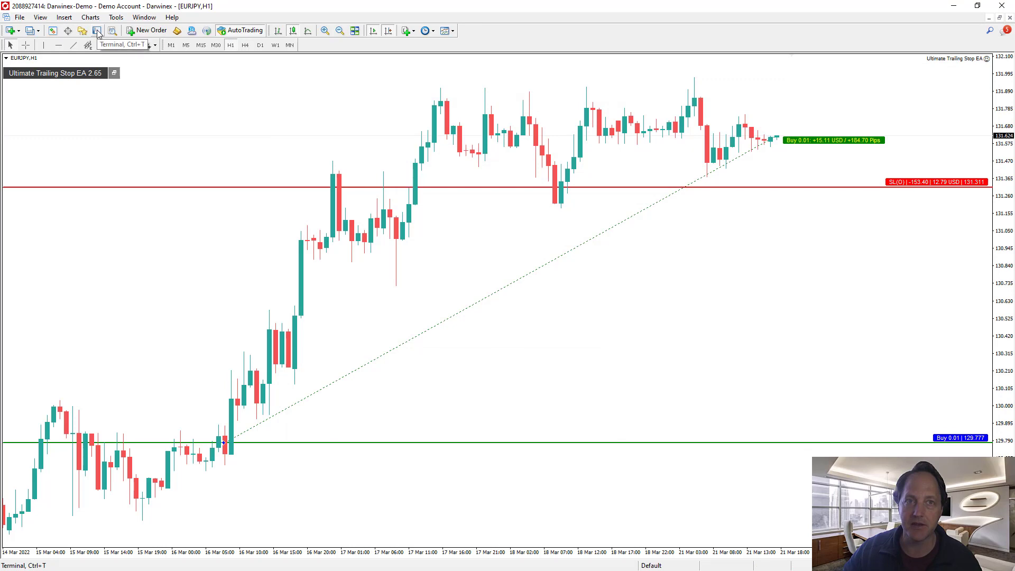
- Download the free ATR Exit indicator from the Market so it appears under Indicators
{"action": "left_click", "coordinate": [97, 31]}
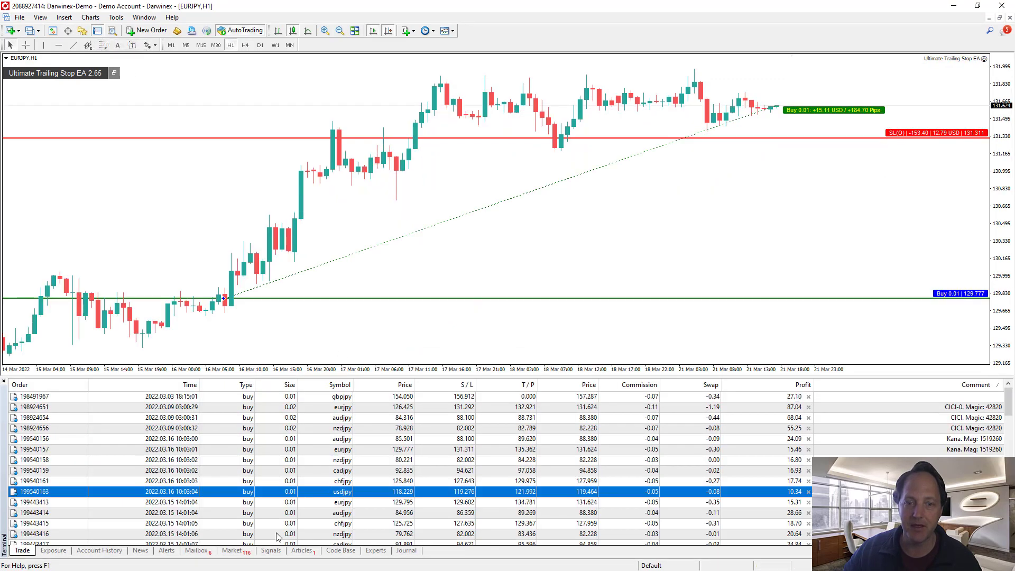
{"action": "left_click", "coordinate": [231, 550]}
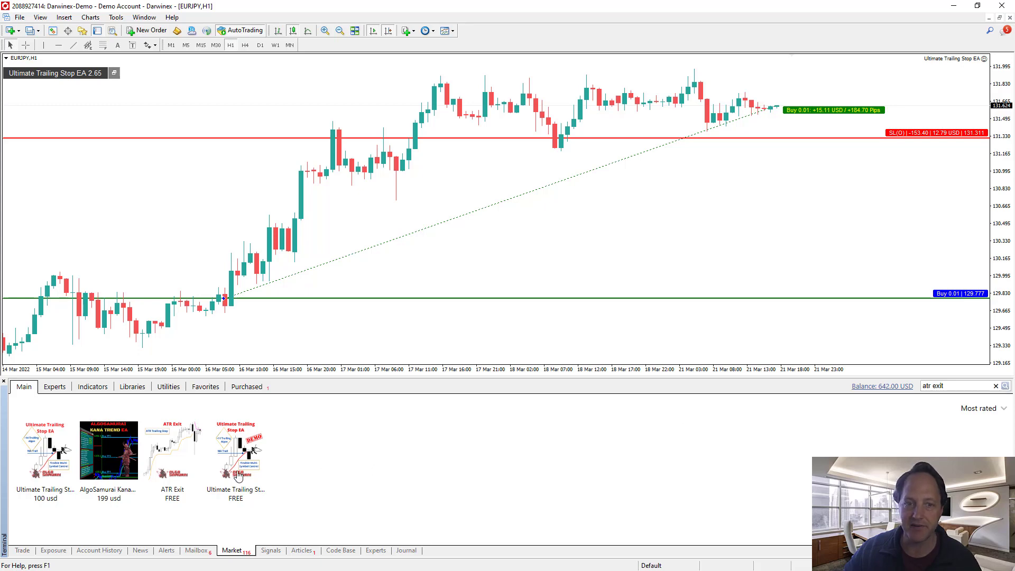
{"action": "mouse_move", "coordinate": [166, 449]}
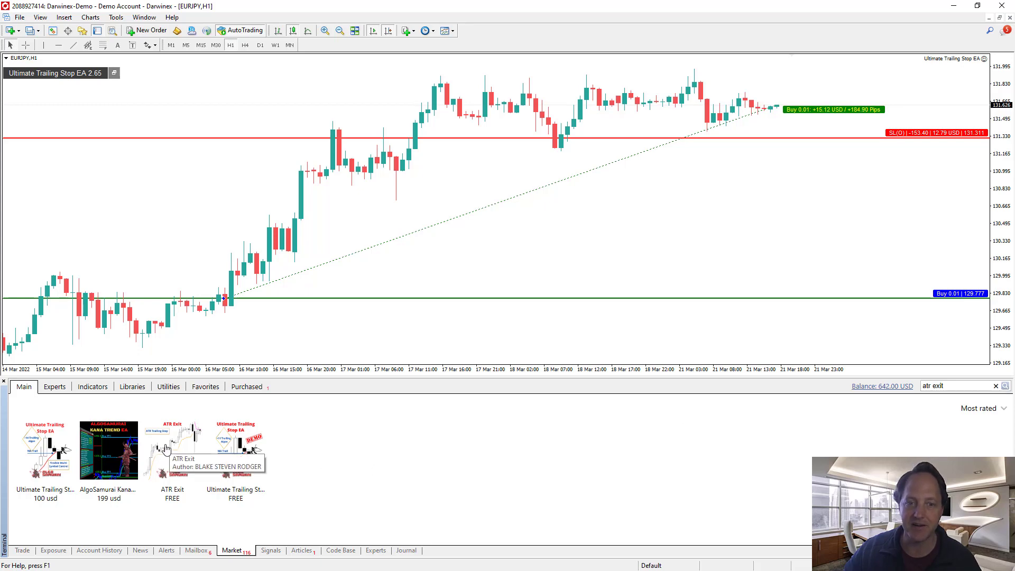
{"action": "left_click", "coordinate": [172, 448]}
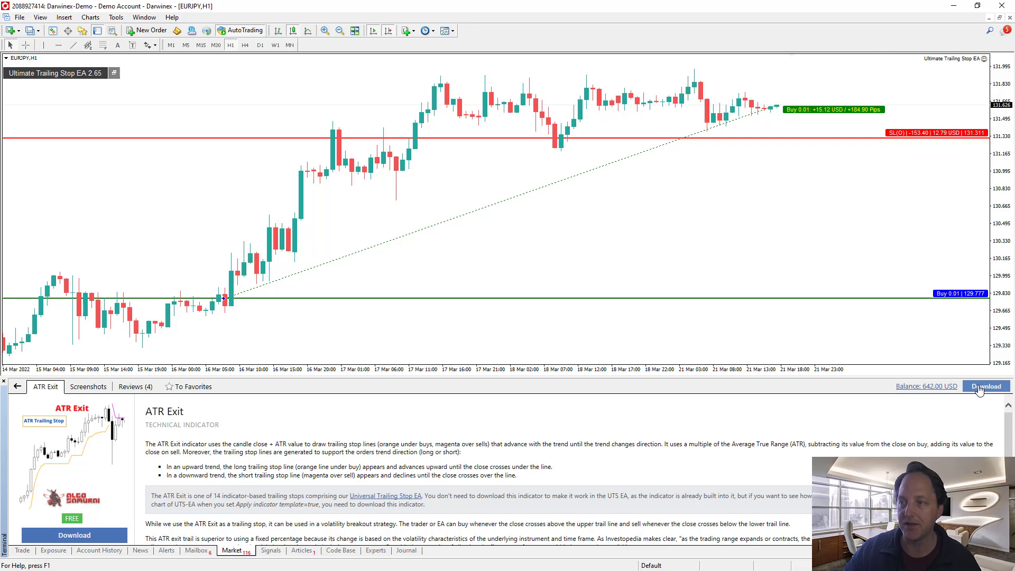
{"action": "mouse_move", "coordinate": [839, 419]}
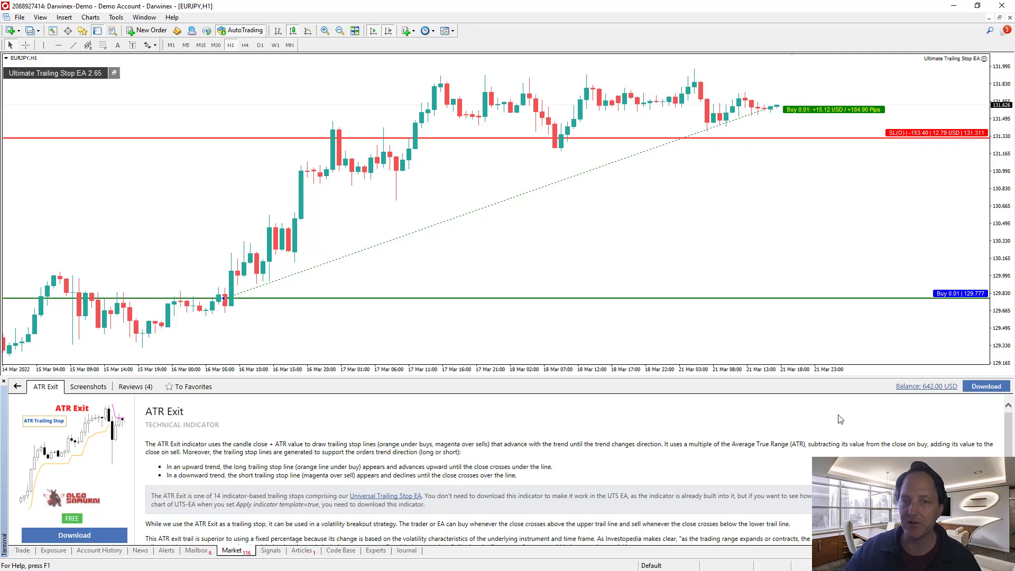
{"action": "left_click", "coordinate": [986, 386]}
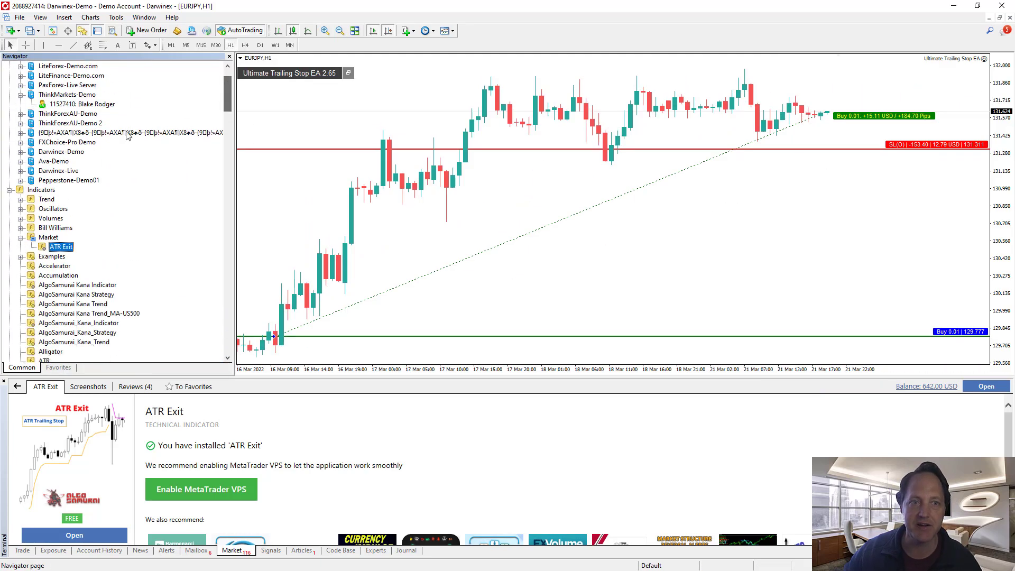
{"action": "mouse_move", "coordinate": [138, 204]}
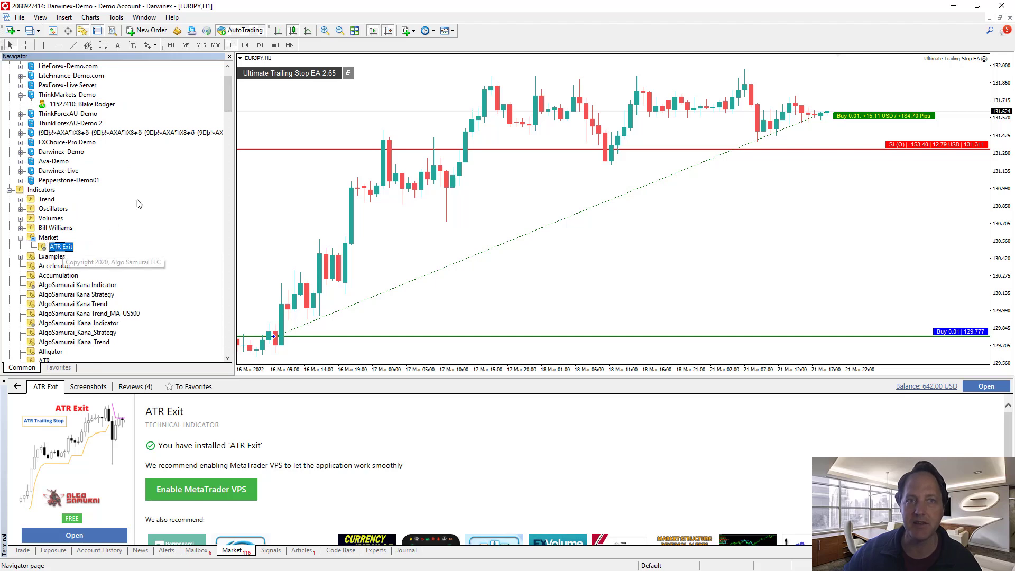
- Set the EA's Apply indicator template input to true and confirm the settings
{"action": "left_click", "coordinate": [228, 56]}
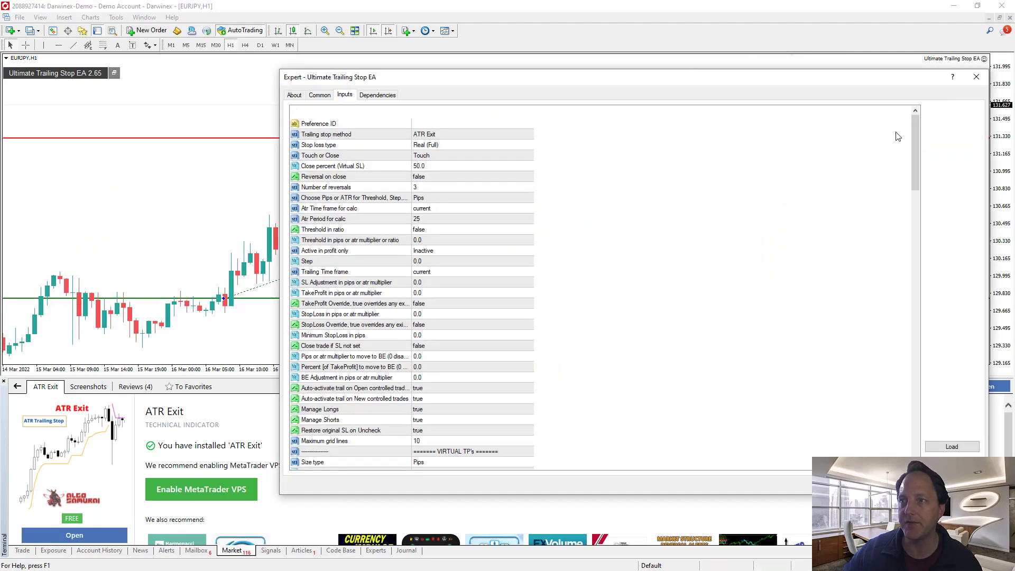
{"action": "scroll", "scroll_direction": "down", "scroll_amount": 3}
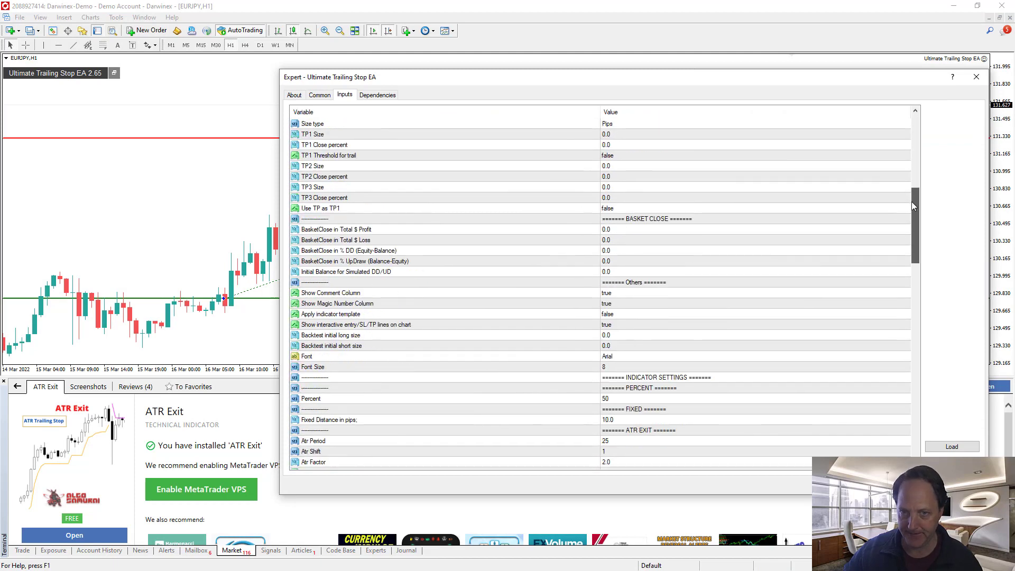
{"action": "scroll", "scroll_direction": "down", "scroll_amount": 3}
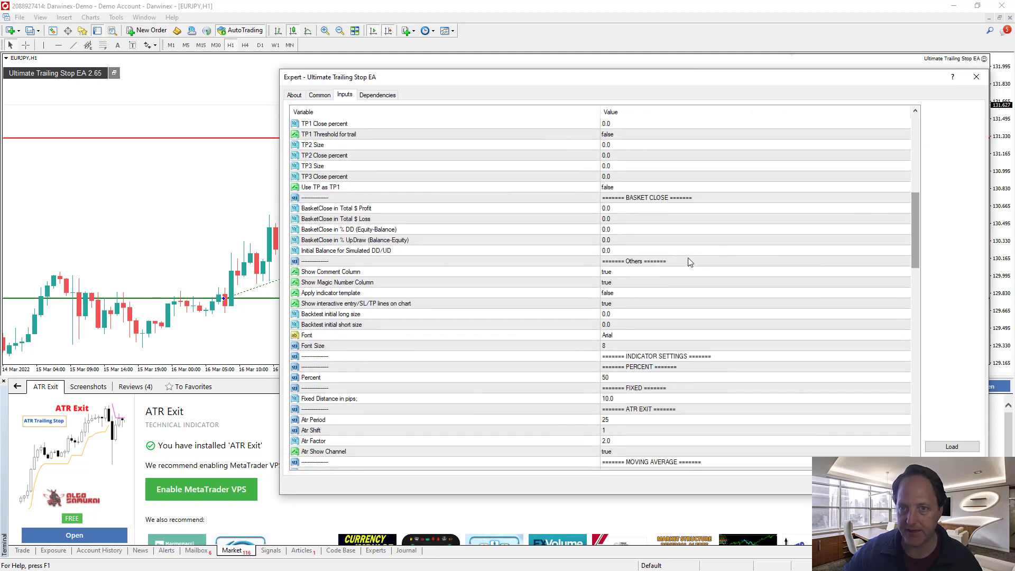
{"action": "left_click", "coordinate": [751, 292]}
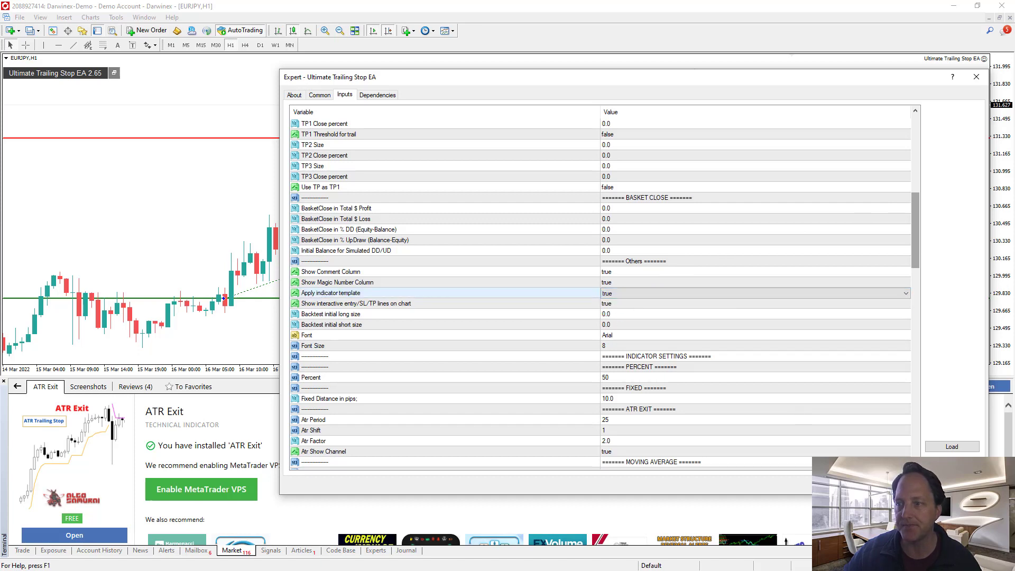
{"action": "left_click", "coordinate": [975, 76]}
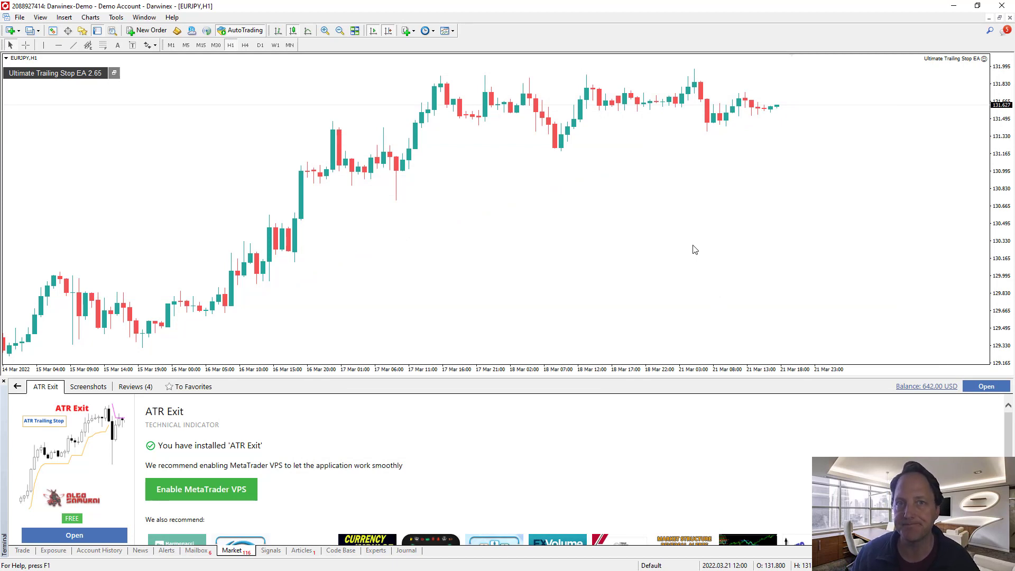
{"action": "left_click", "coordinate": [114, 71]}
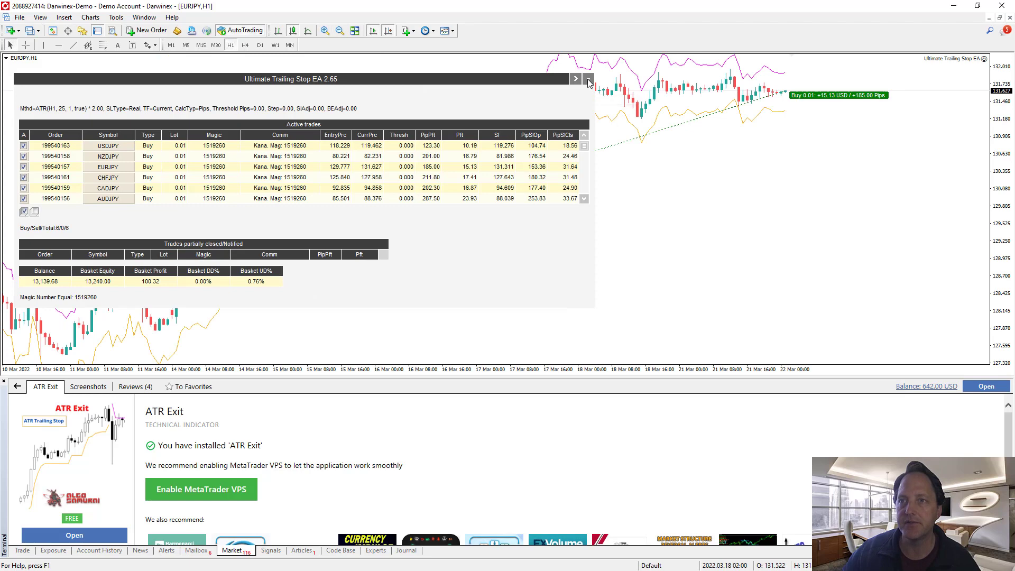
{"action": "left_click", "coordinate": [574, 78]}
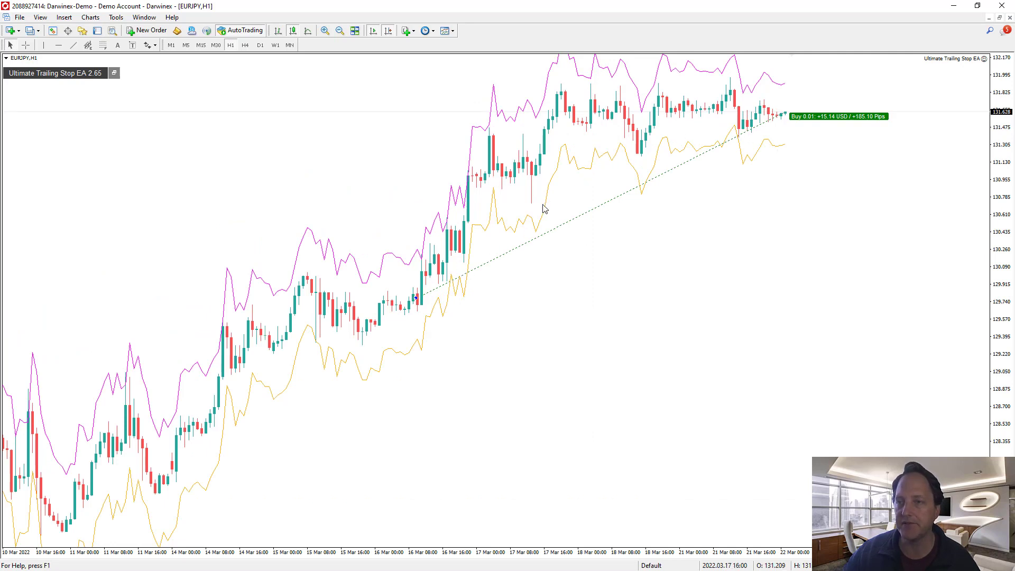
{"action": "mouse_move", "coordinate": [540, 214]}
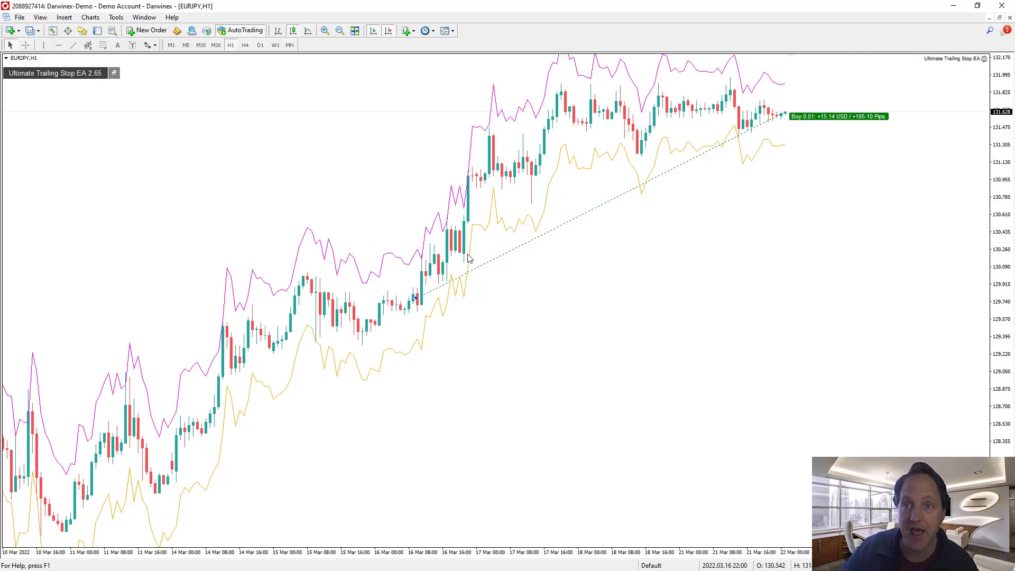
{"action": "mouse_move", "coordinate": [620, 182]}
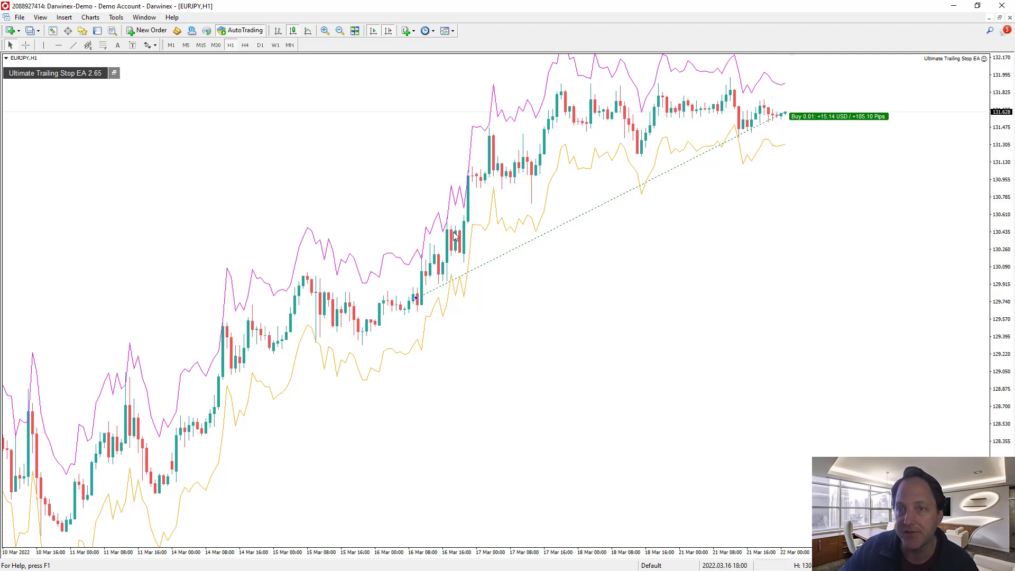
{"action": "mouse_move", "coordinate": [445, 252]}
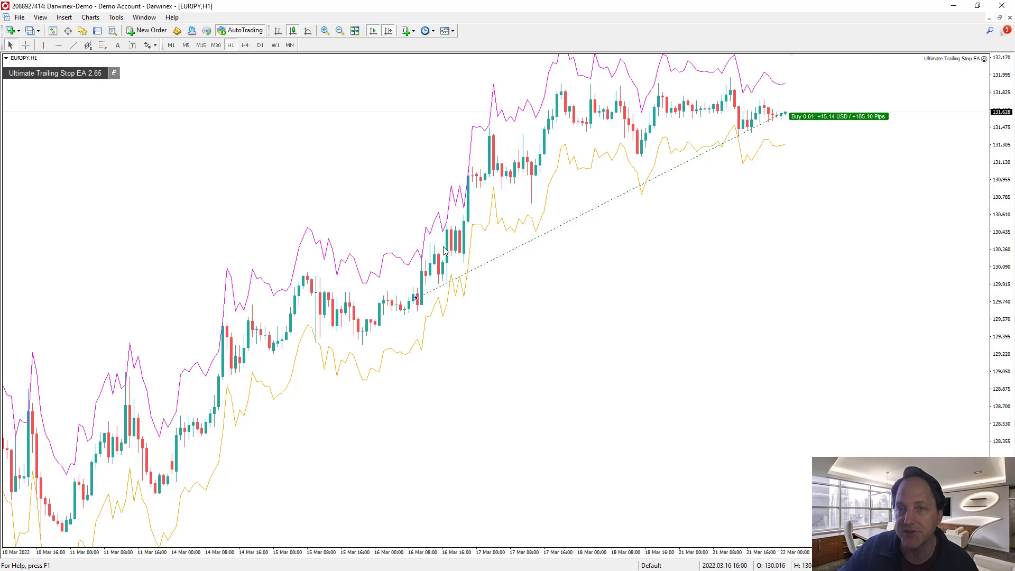
{"action": "mouse_move", "coordinate": [620, 227]}
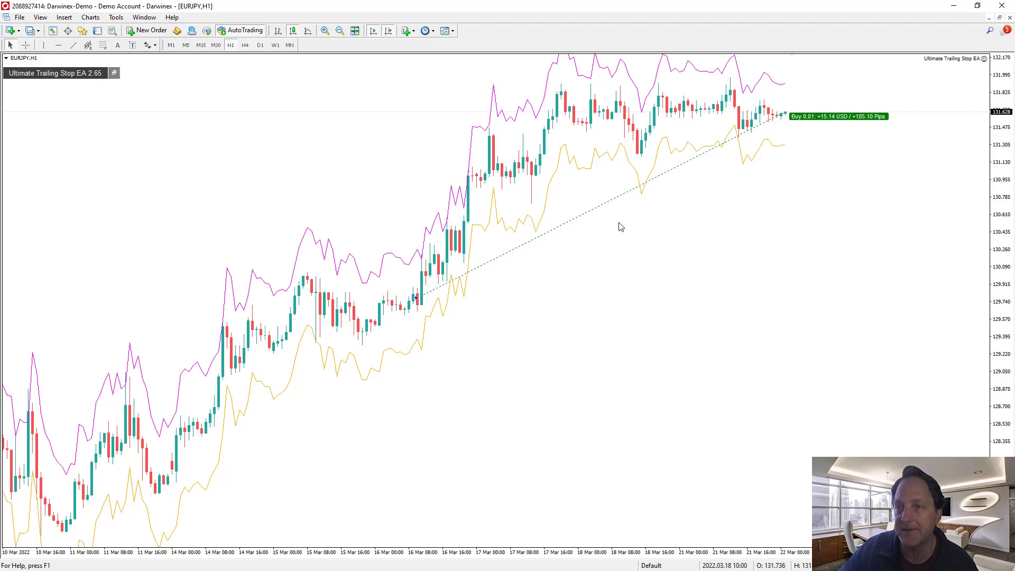
{"action": "mouse_move", "coordinate": [621, 156]}
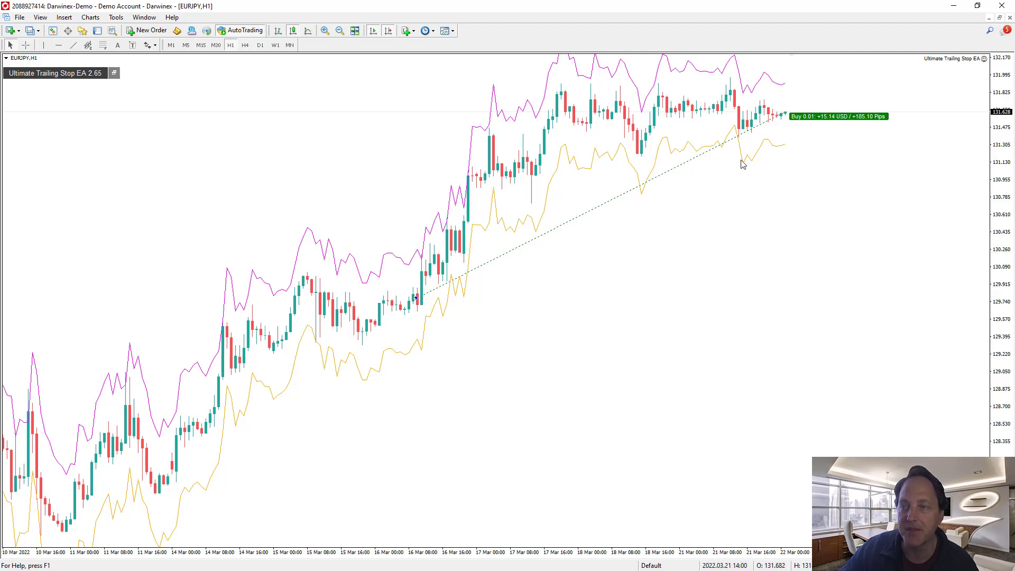
{"action": "mouse_move", "coordinate": [570, 161]}
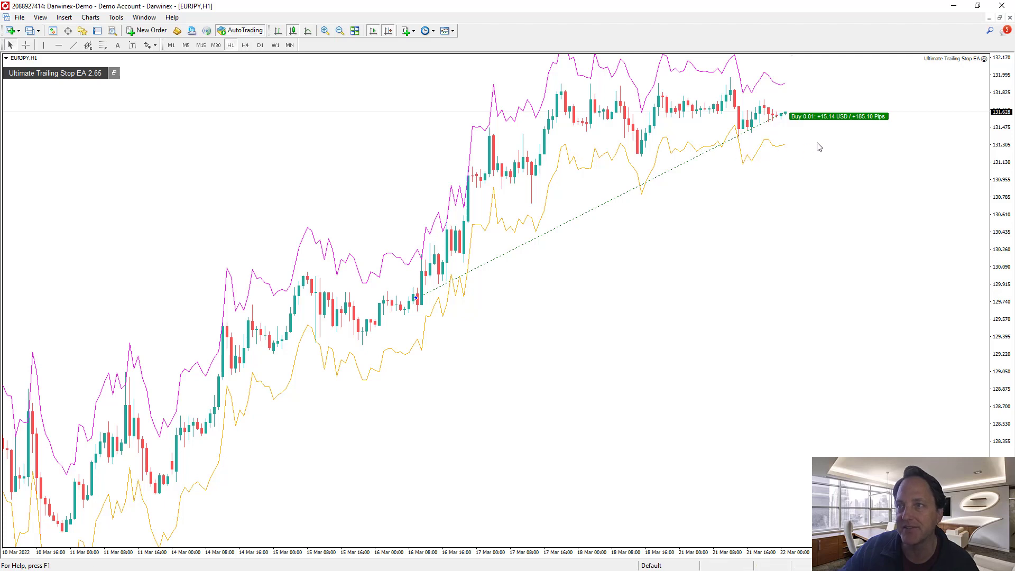
{"action": "mouse_move", "coordinate": [819, 144]}
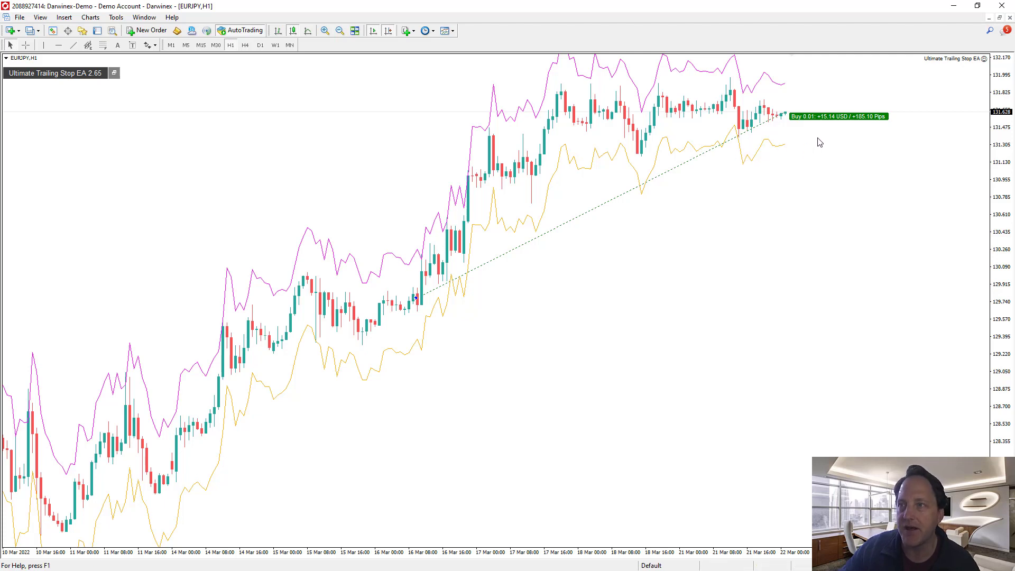
{"action": "mouse_move", "coordinate": [804, 123]}
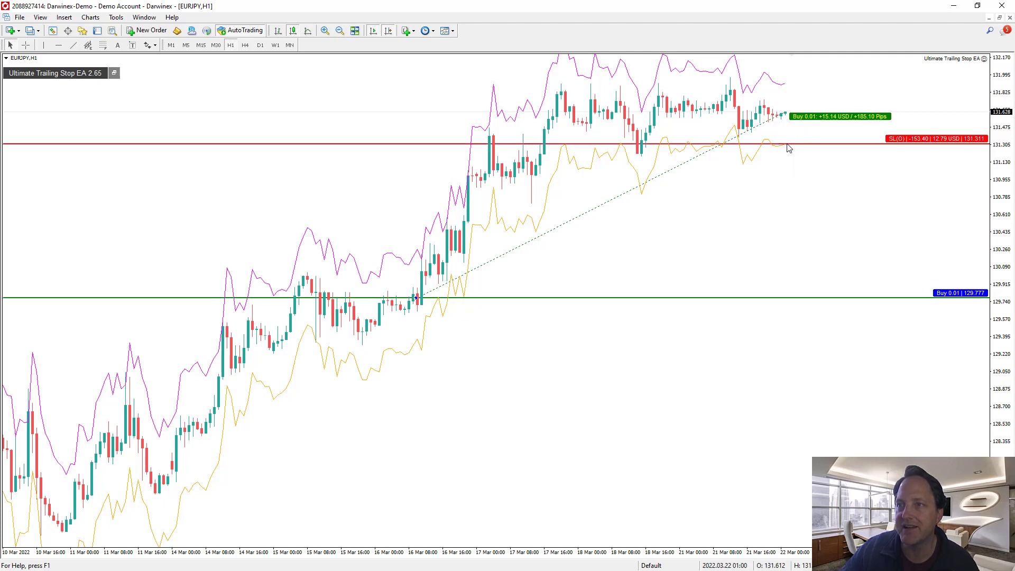
{"action": "mouse_move", "coordinate": [785, 149]}
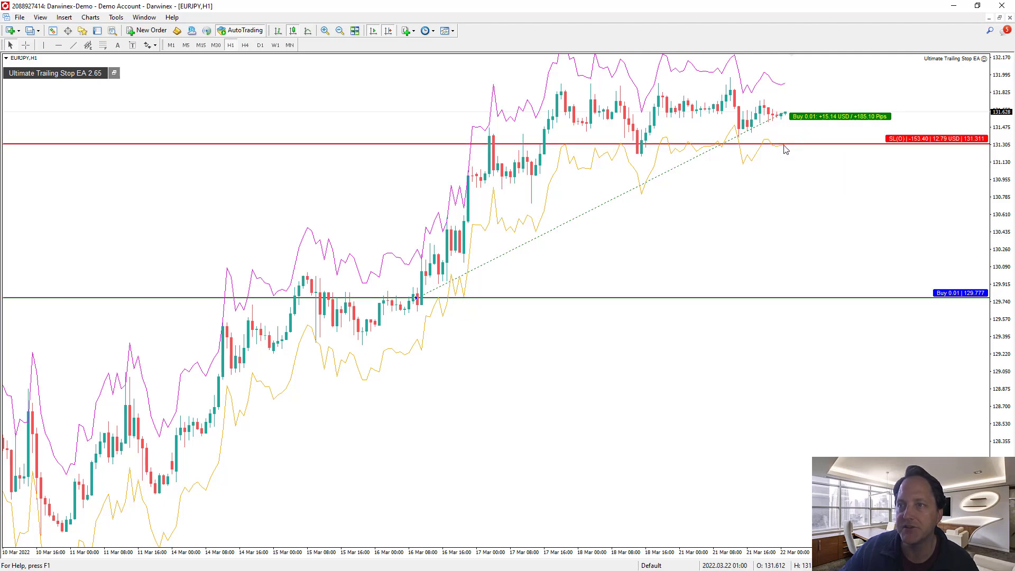
{"action": "mouse_move", "coordinate": [787, 147]}
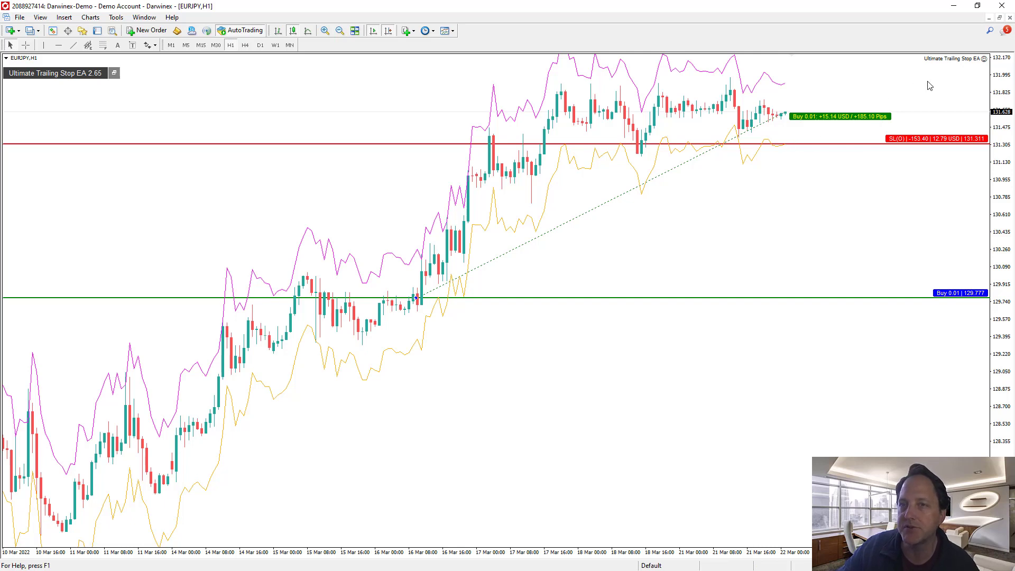
{"action": "mouse_move", "coordinate": [984, 62]}
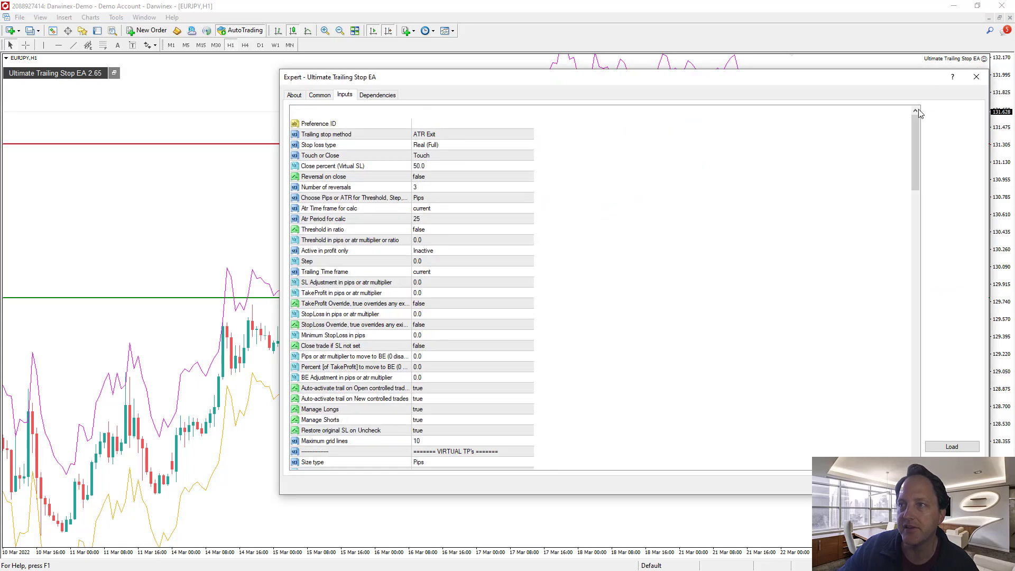
- Locate the ATR Exit section and select the Atr Factor input (currently 2.0) for editing
{"action": "scroll", "scroll_direction": "down", "scroll_amount": 3}
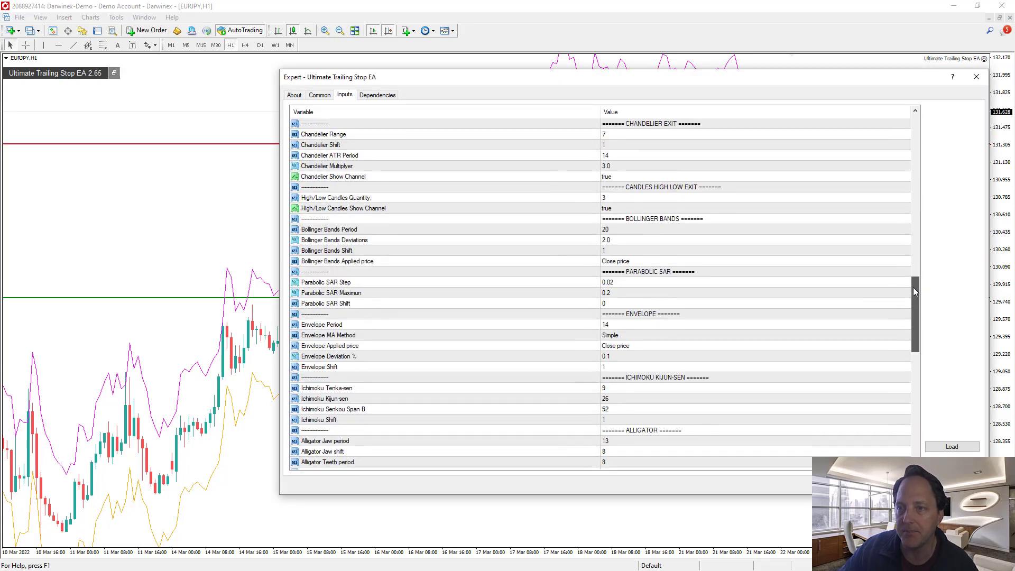
{"action": "scroll", "scroll_direction": "down", "scroll_amount": 3}
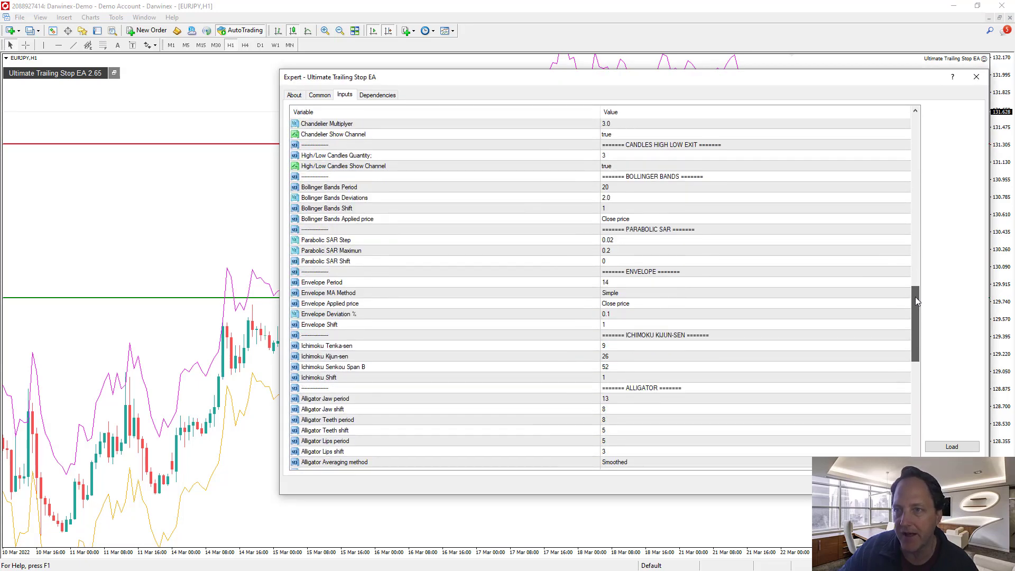
{"action": "scroll", "scroll_direction": "up", "scroll_amount": 3}
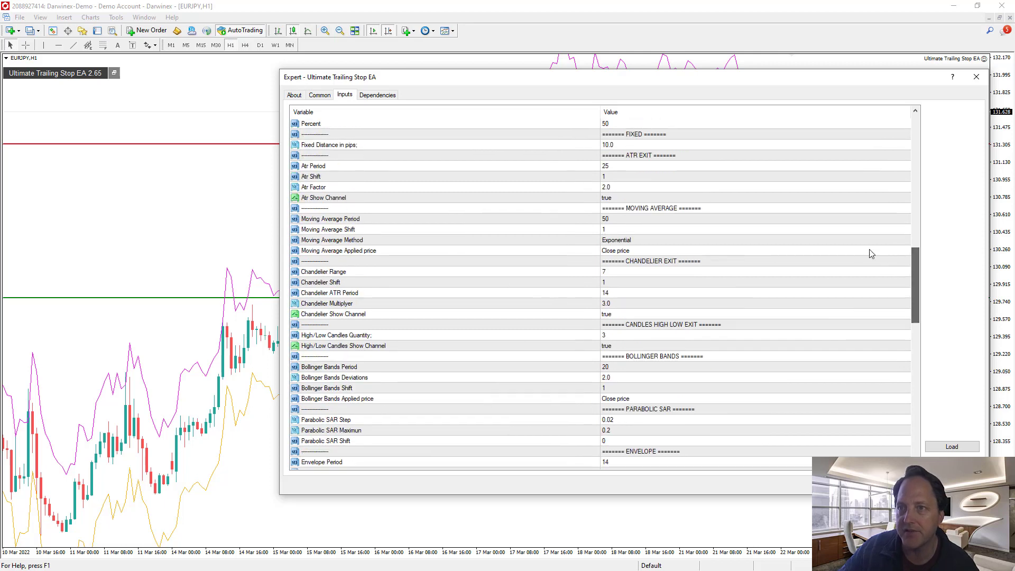
{"action": "left_click", "coordinate": [453, 165]}
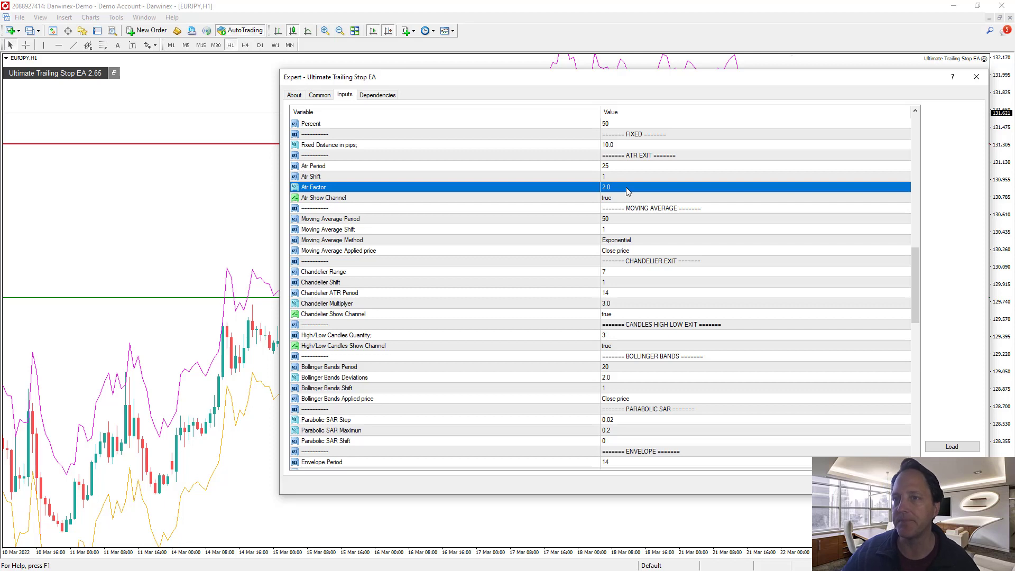
{"action": "mouse_move", "coordinate": [614, 191]}
{"action": "type", "text": "3"}
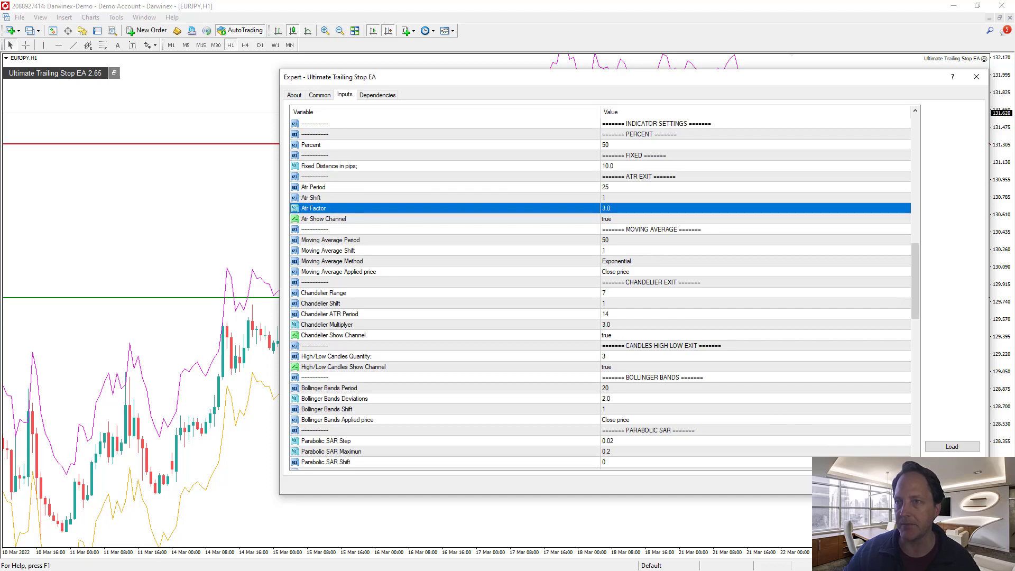
- Confirm the settings so the EA trails the six JPY buys with ATR factor 3.0
{"action": "left_click", "coordinate": [977, 76]}
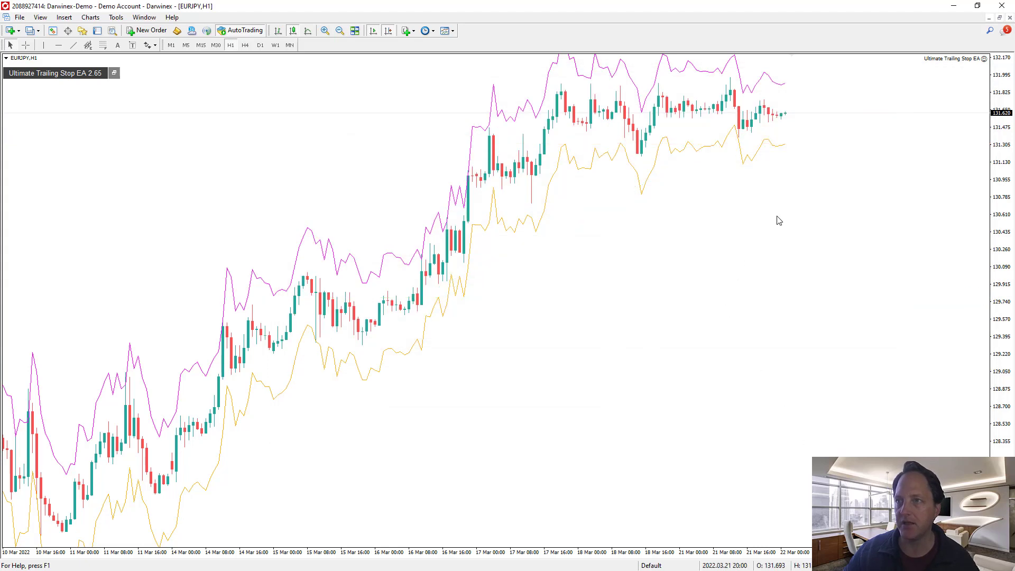
{"action": "mouse_move", "coordinate": [782, 207]}
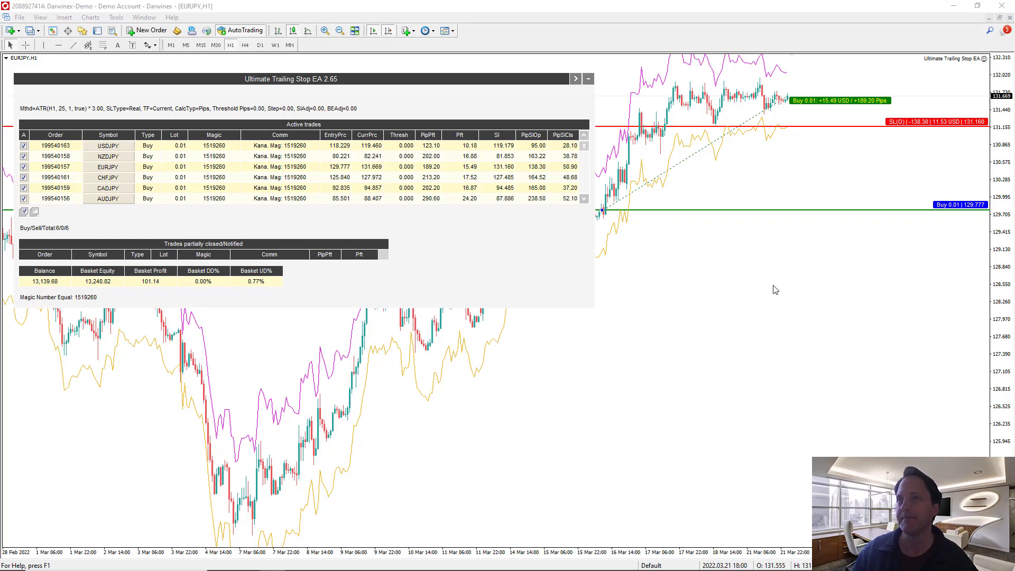
{"action": "mouse_move", "coordinate": [740, 238]}
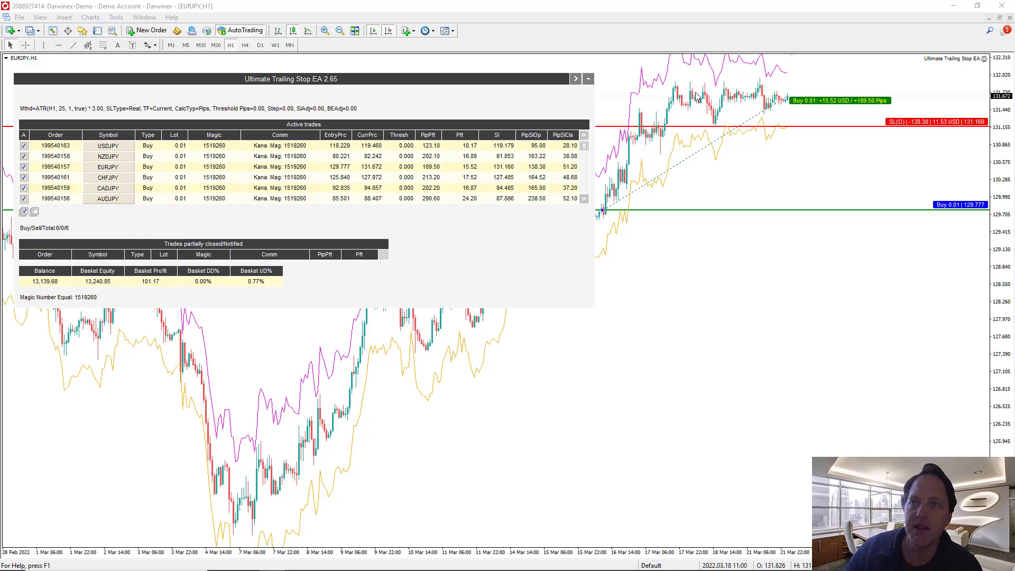
{"action": "mouse_move", "coordinate": [940, 82]}
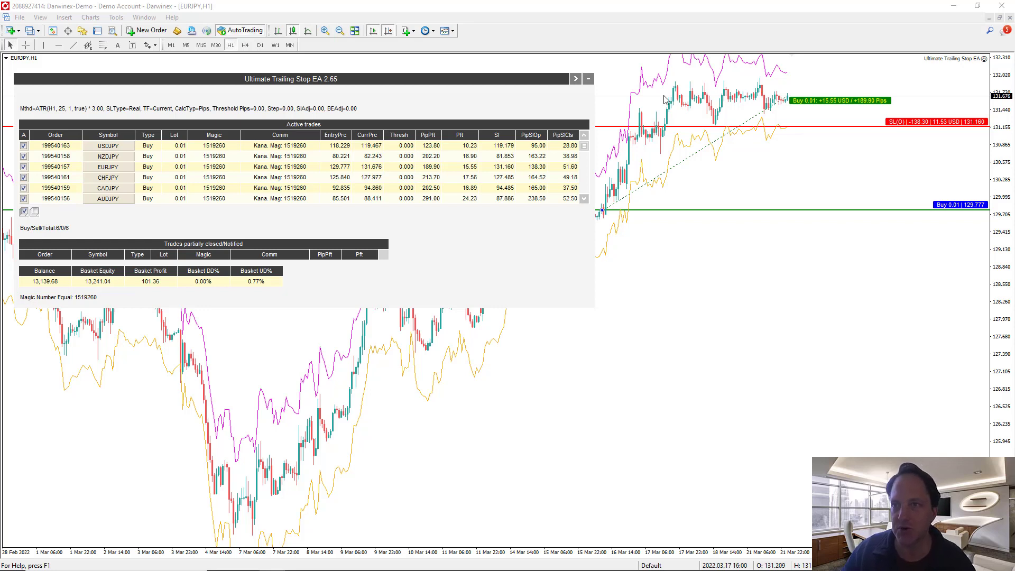
{"action": "mouse_move", "coordinate": [751, 144]}
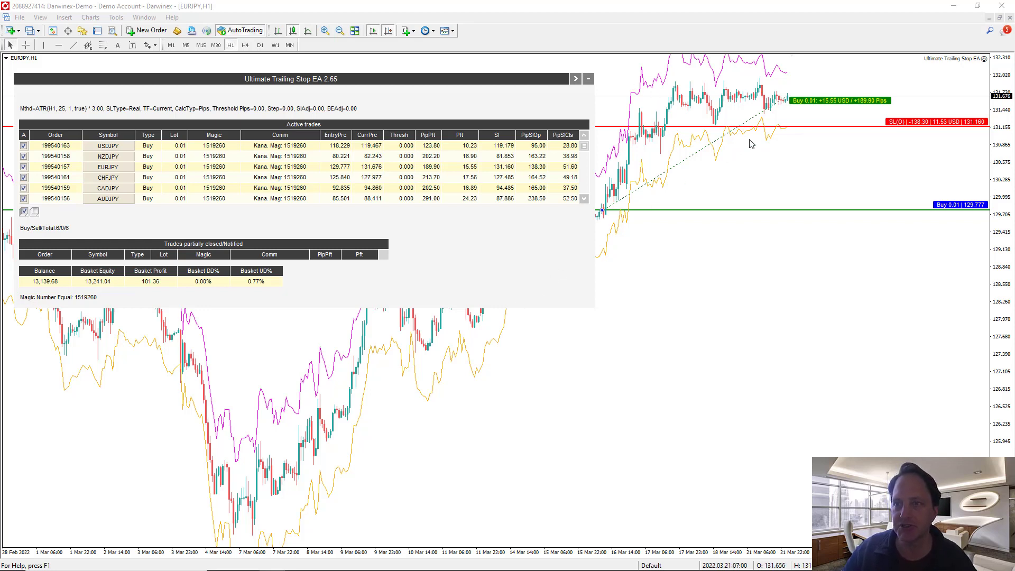
{"action": "mouse_move", "coordinate": [643, 112]}
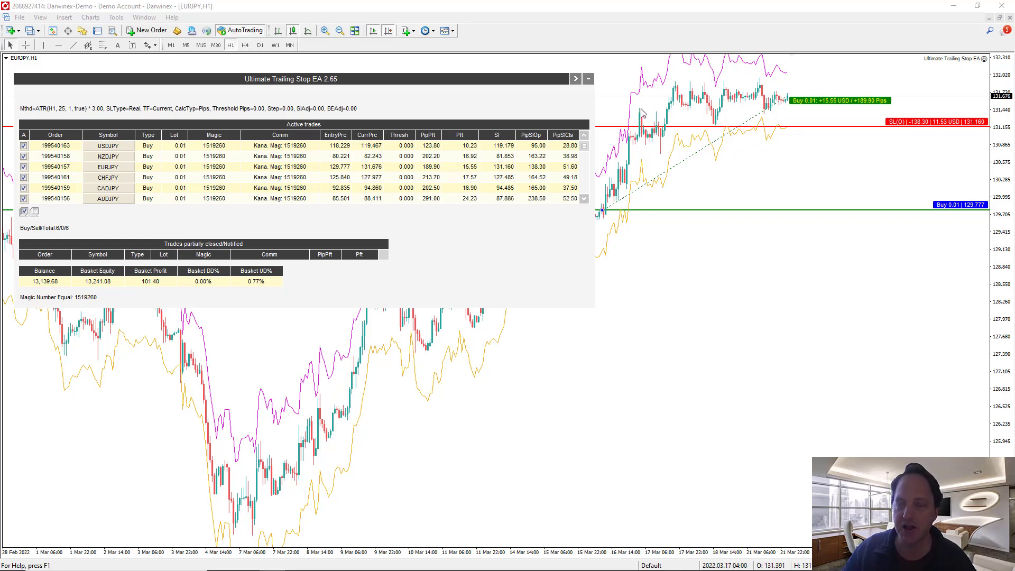
{"action": "mouse_move", "coordinate": [648, 100]}
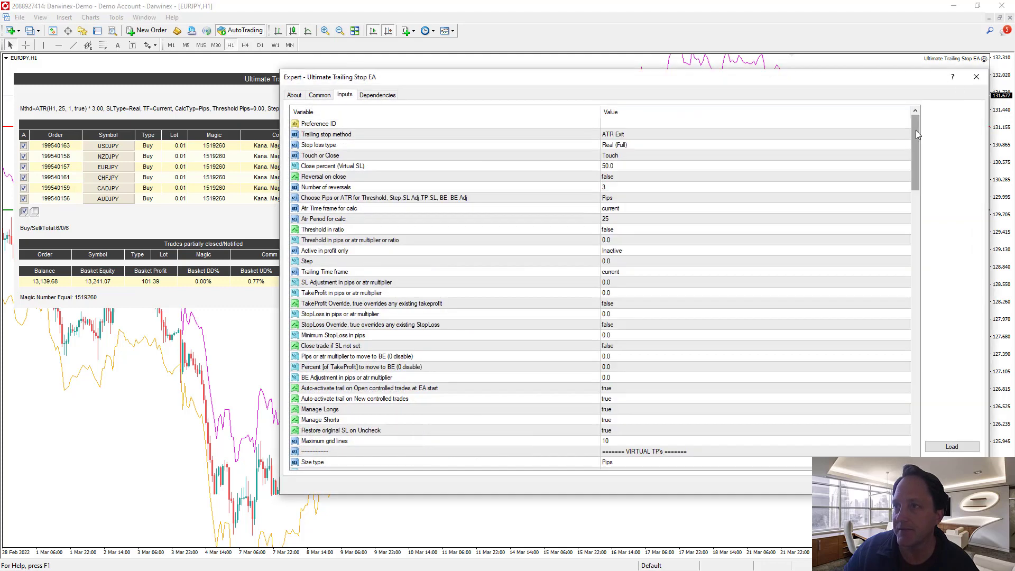
- Set Atr Show Channel to false and apply, leaving a single trailing line
{"action": "scroll", "scroll_direction": "down", "scroll_amount": 3}
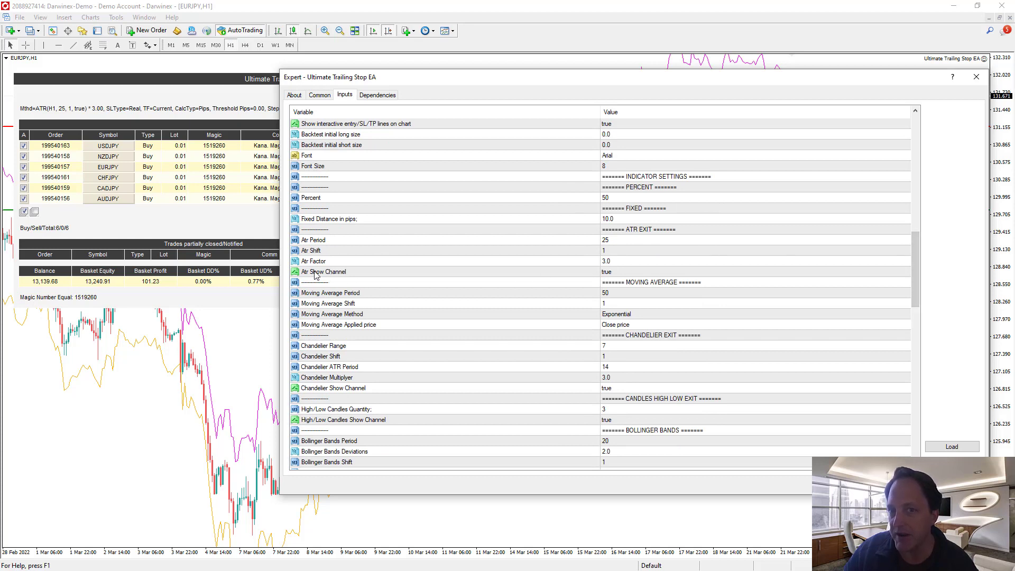
{"action": "left_click", "coordinate": [750, 271]}
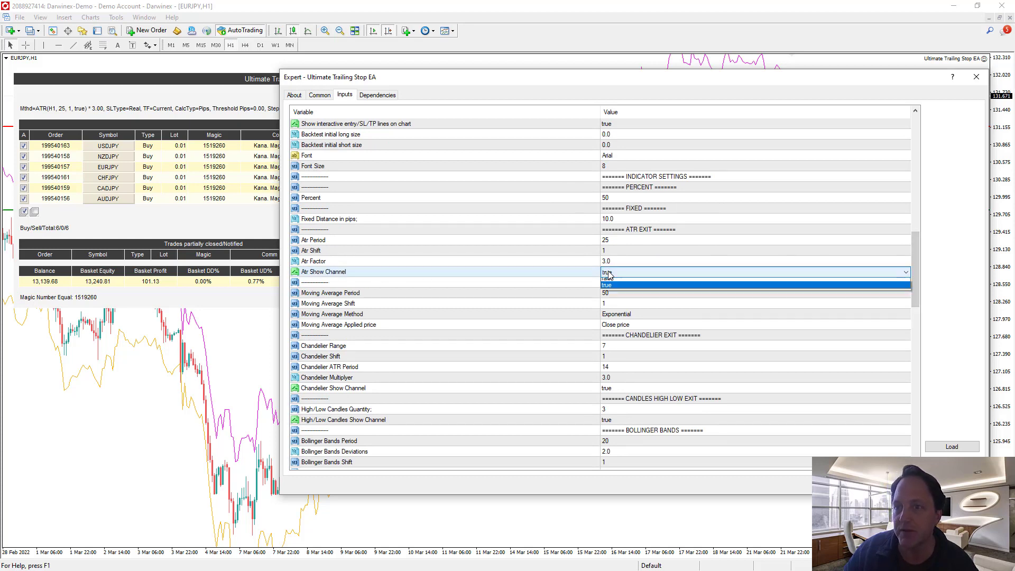
{"action": "left_click", "coordinate": [607, 279]}
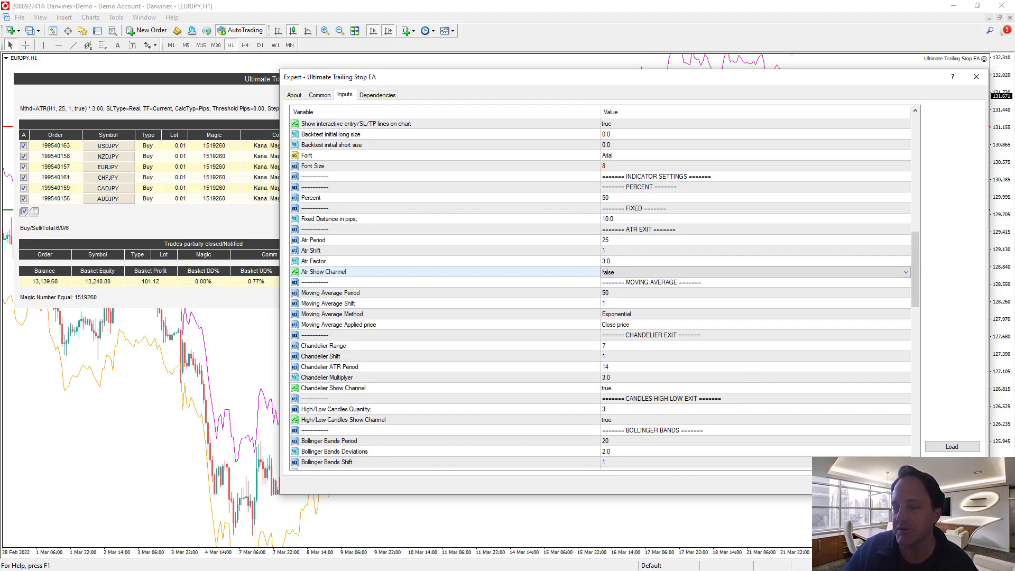
{"action": "left_click", "coordinate": [977, 76]}
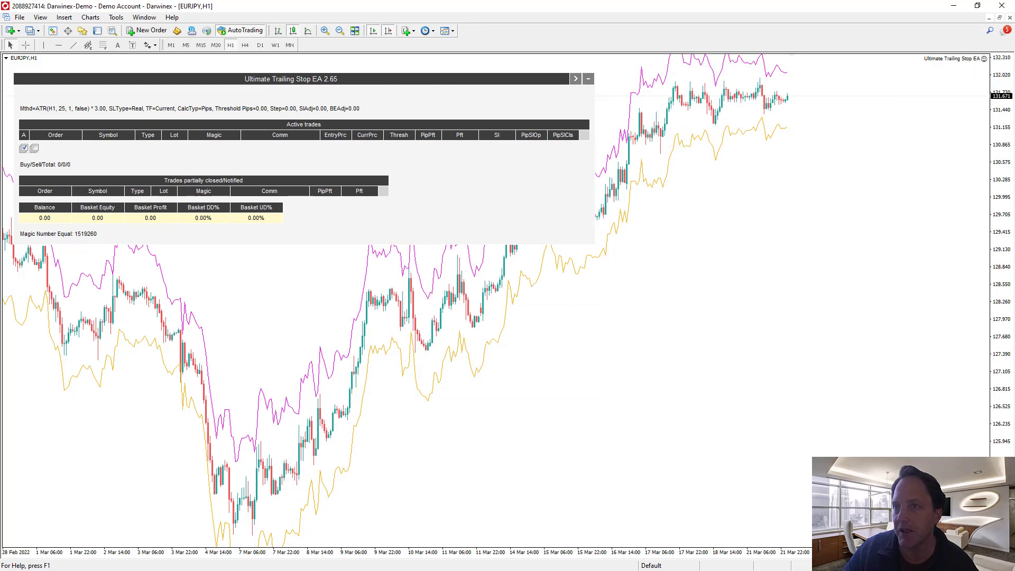
{"action": "mouse_move", "coordinate": [827, 452]}
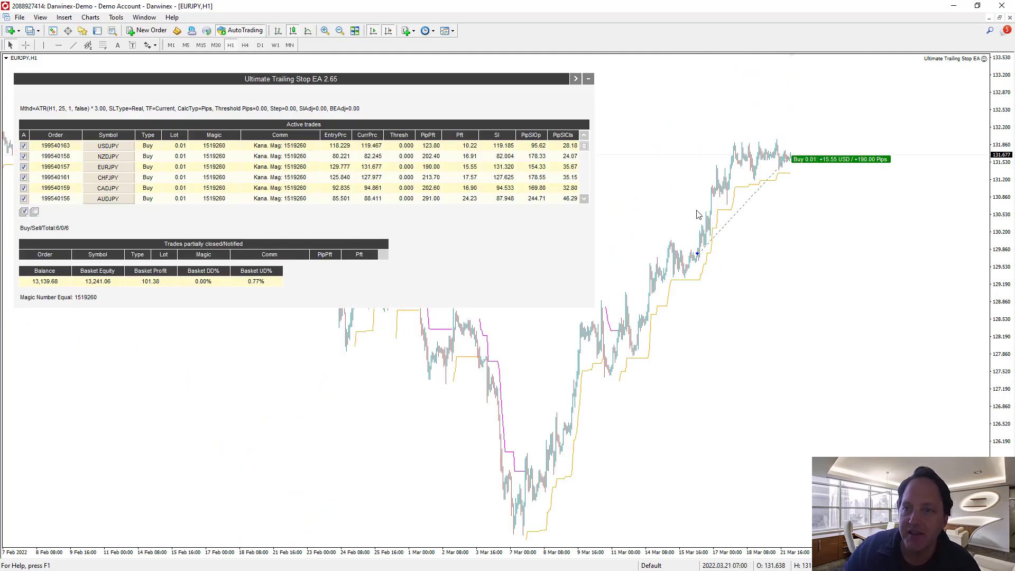
- Zoom in twice on the EURJPY candles trailed by the single ATR stop line
{"action": "left_click", "coordinate": [326, 30]}
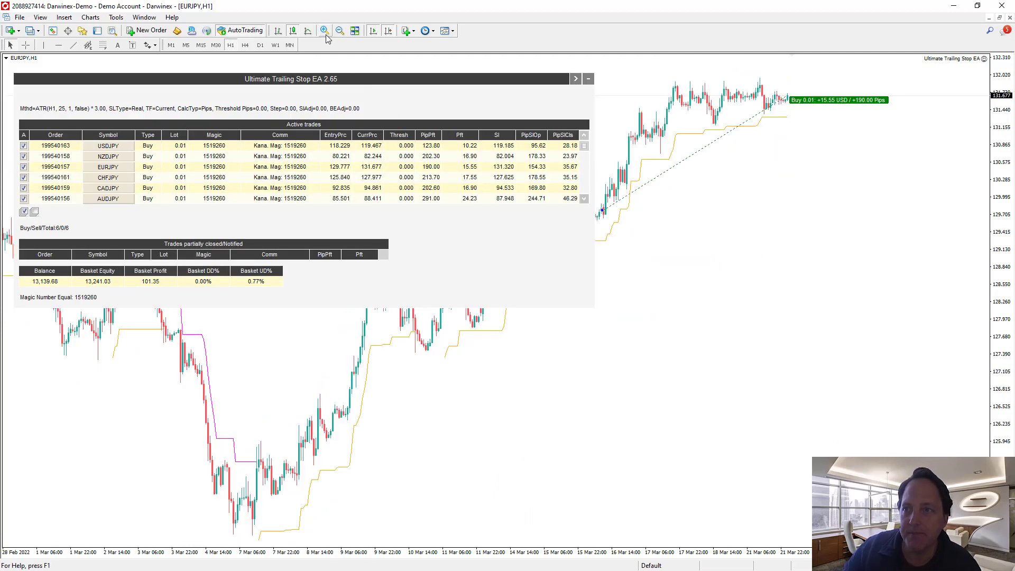
{"action": "left_click", "coordinate": [588, 78]}
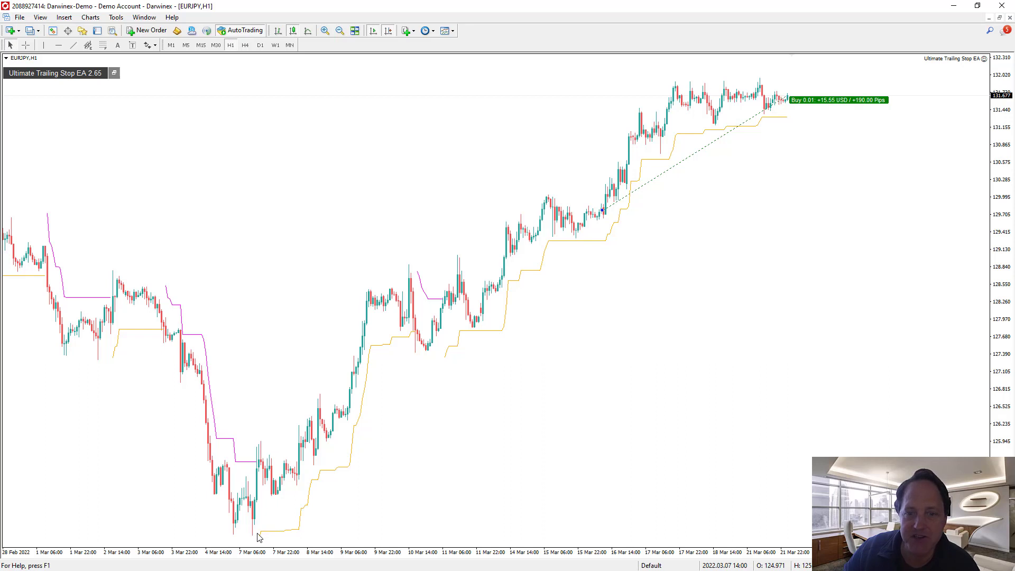
{"action": "mouse_move", "coordinate": [346, 456]}
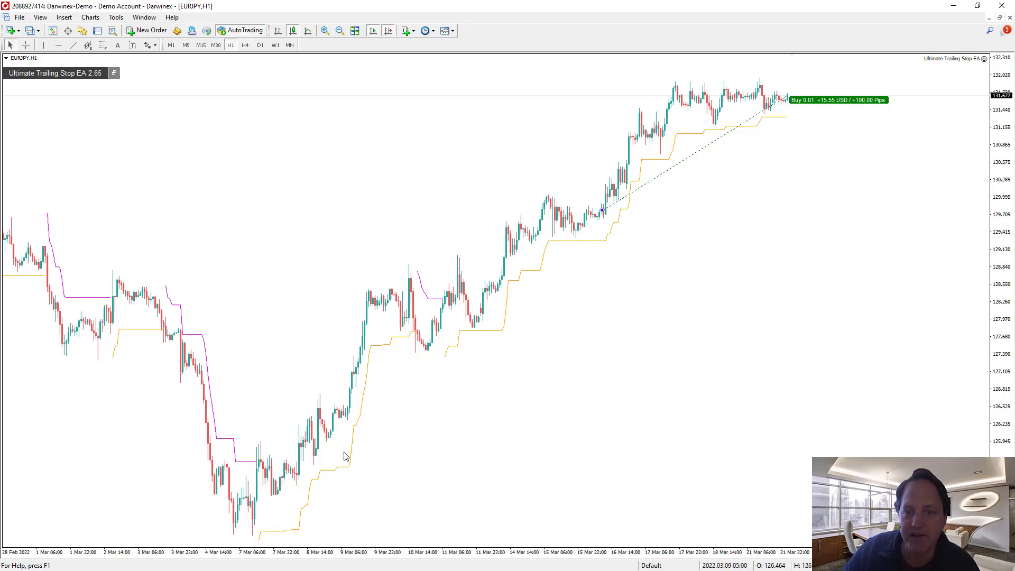
{"action": "mouse_move", "coordinate": [265, 382]}
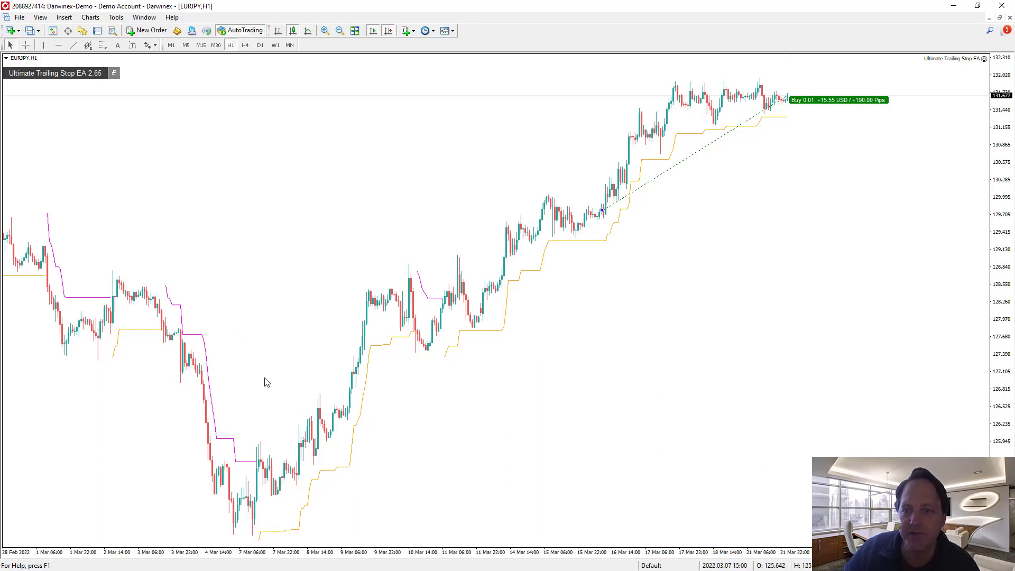
{"action": "mouse_move", "coordinate": [734, 150]}
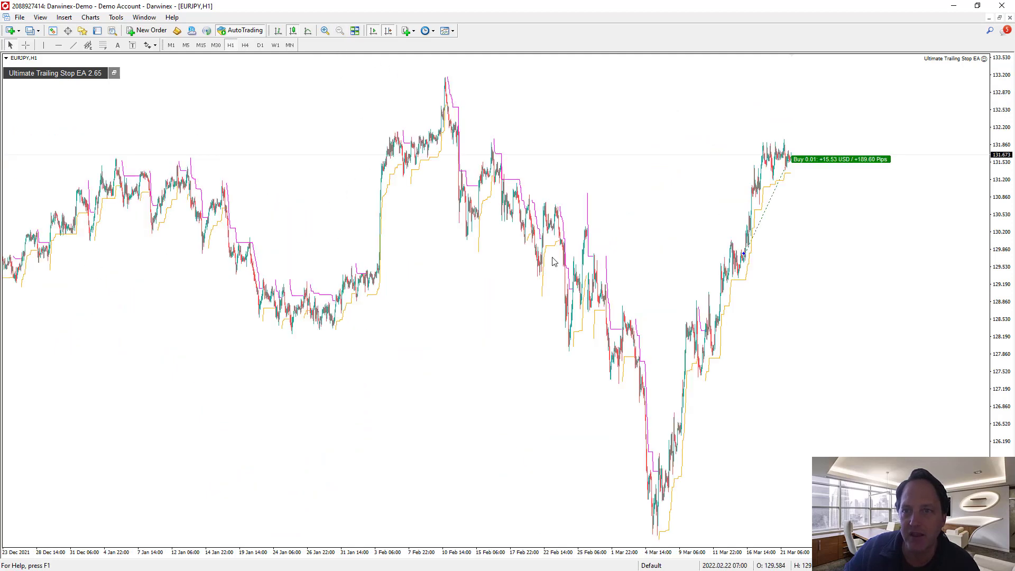
{"action": "mouse_move", "coordinate": [627, 389]}
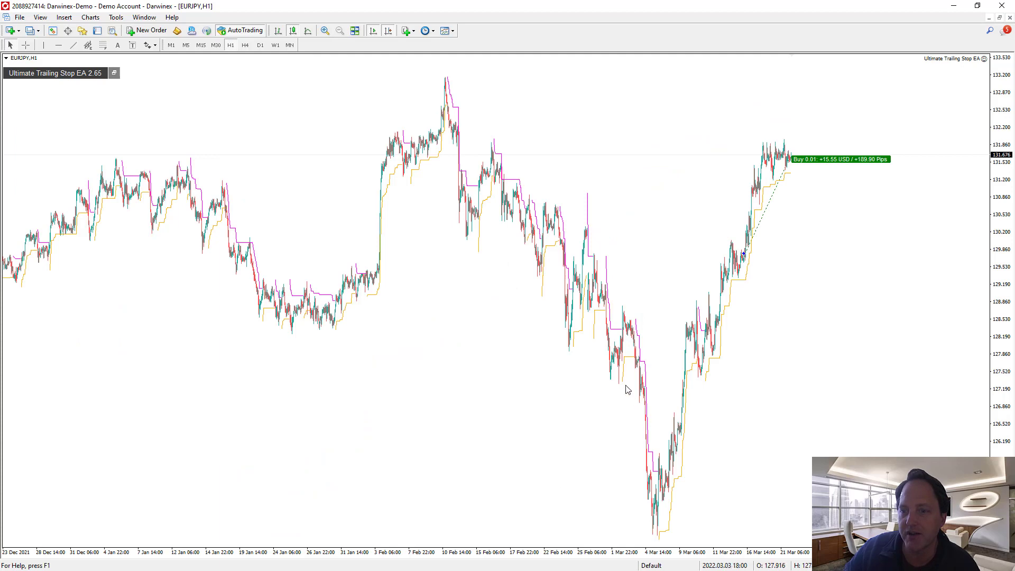
- Expand the Ultimate Trailing Stop EA panel to show the six active trades and basket totals
{"action": "left_click", "coordinate": [324, 31]}
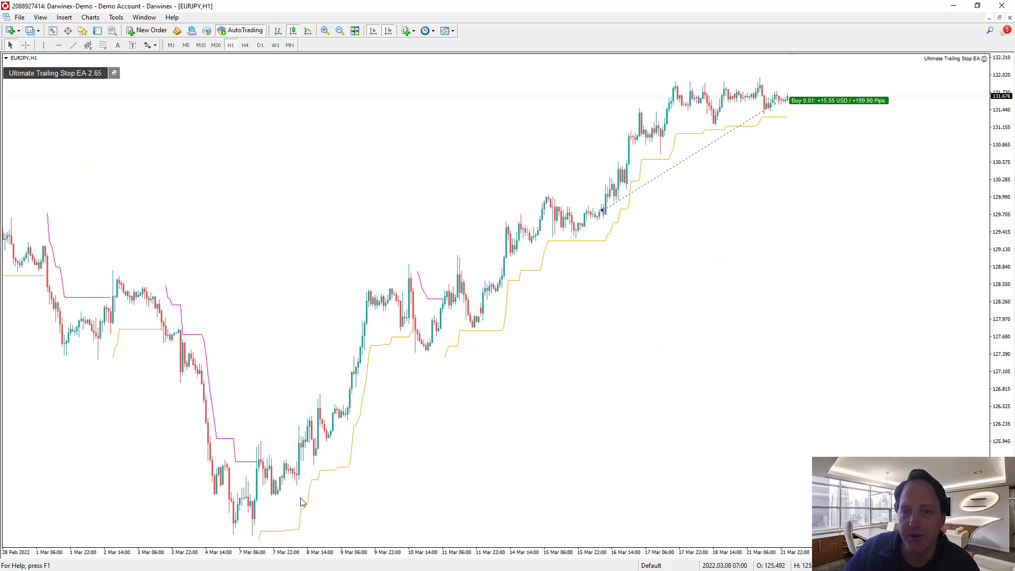
{"action": "mouse_move", "coordinate": [372, 360]}
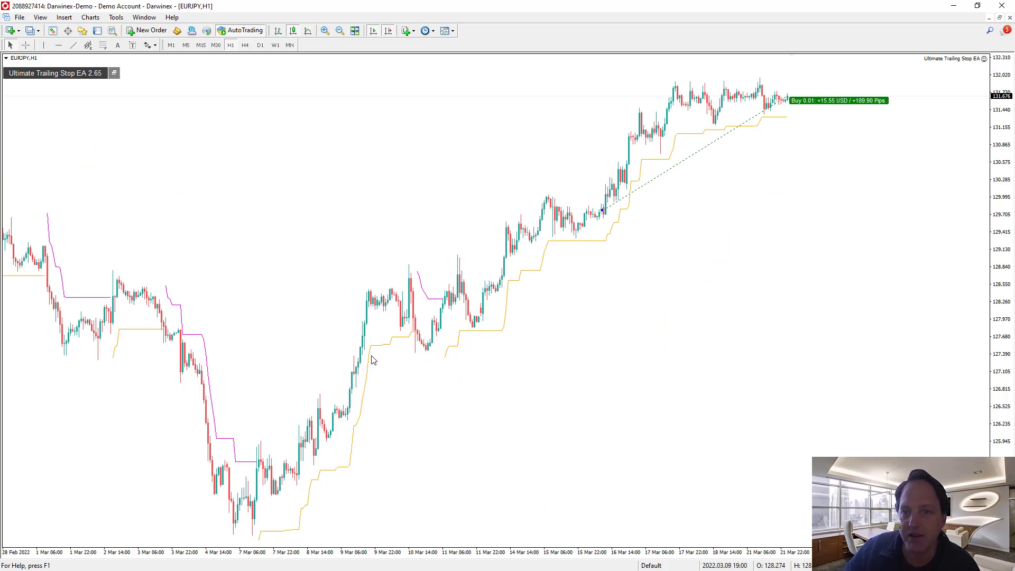
{"action": "mouse_move", "coordinate": [410, 342]}
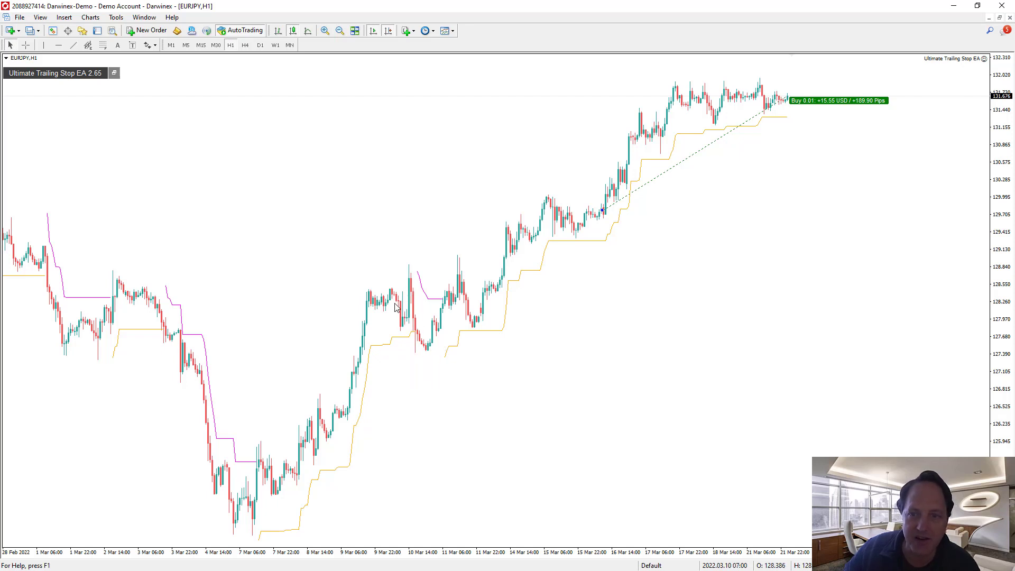
{"action": "mouse_move", "coordinate": [420, 352]}
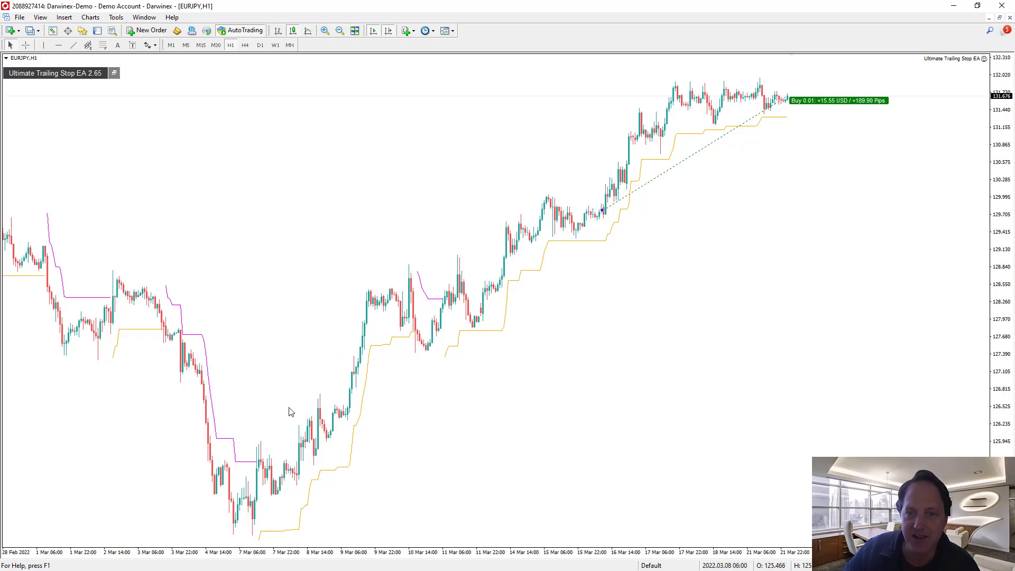
{"action": "mouse_move", "coordinate": [327, 478]}
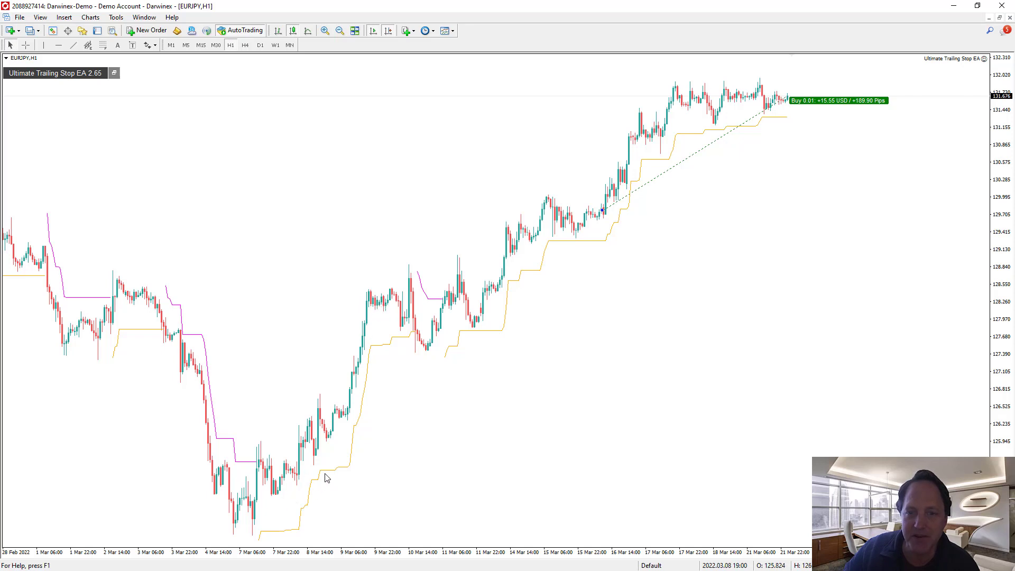
{"action": "mouse_move", "coordinate": [355, 403]}
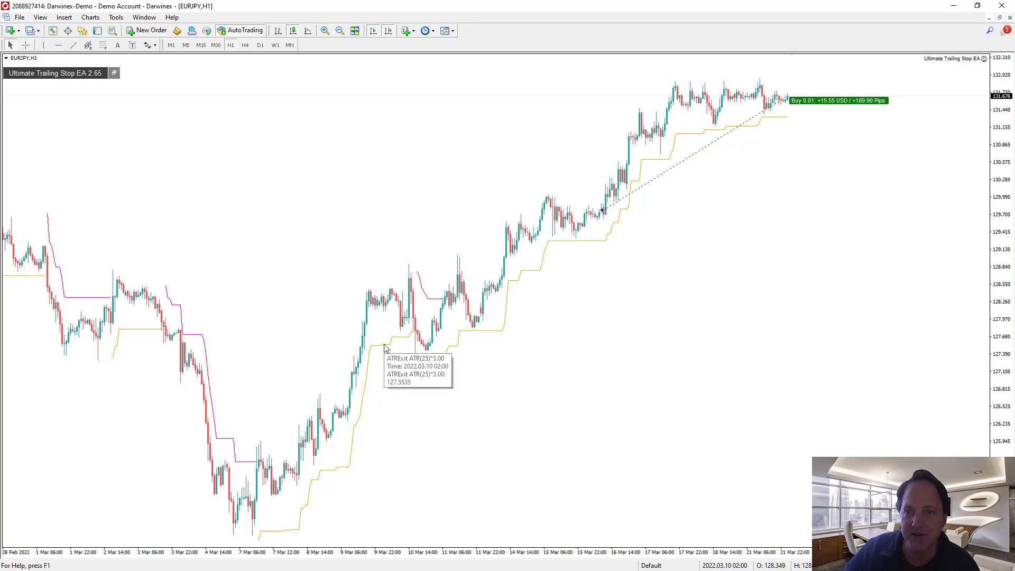
{"action": "mouse_move", "coordinate": [415, 324]}
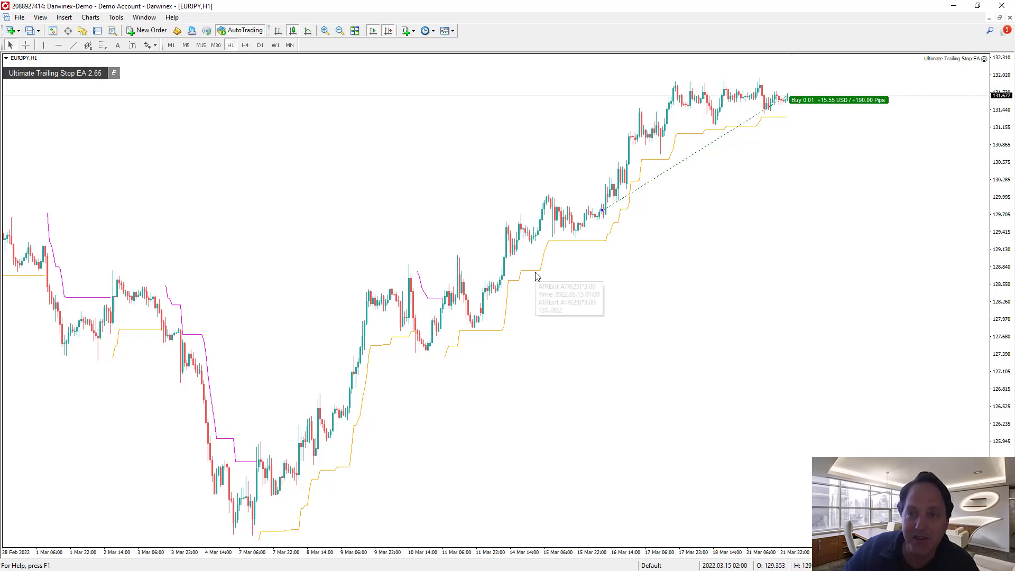
{"action": "mouse_move", "coordinate": [449, 352]}
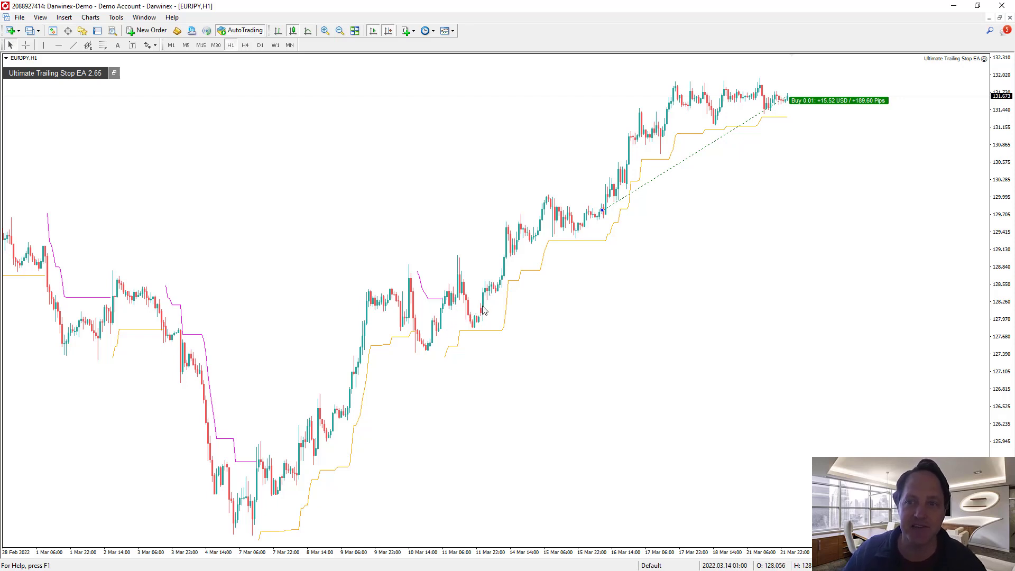
{"action": "mouse_move", "coordinate": [509, 285]}
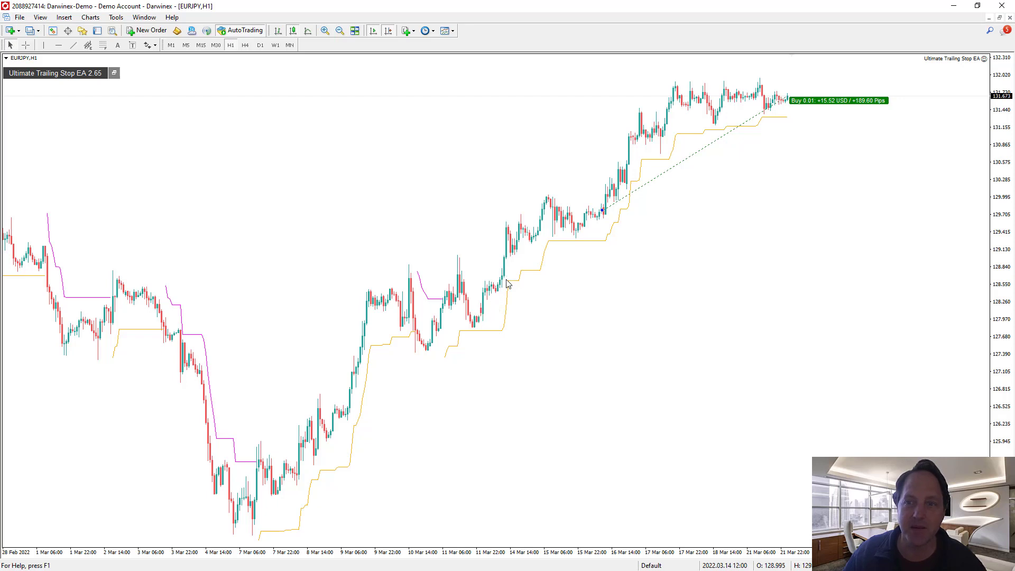
{"action": "mouse_move", "coordinate": [583, 263]}
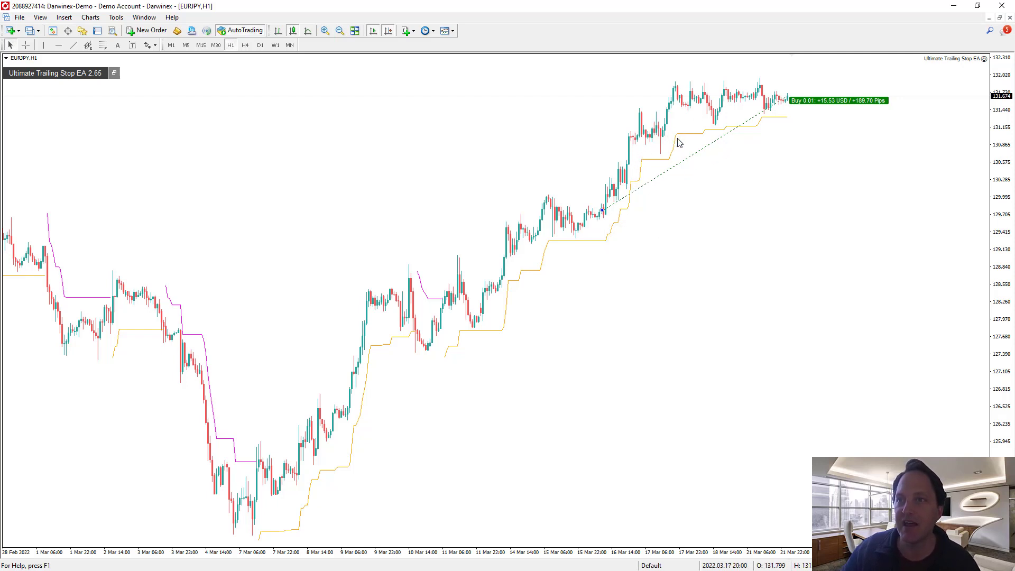
{"action": "mouse_move", "coordinate": [633, 177]}
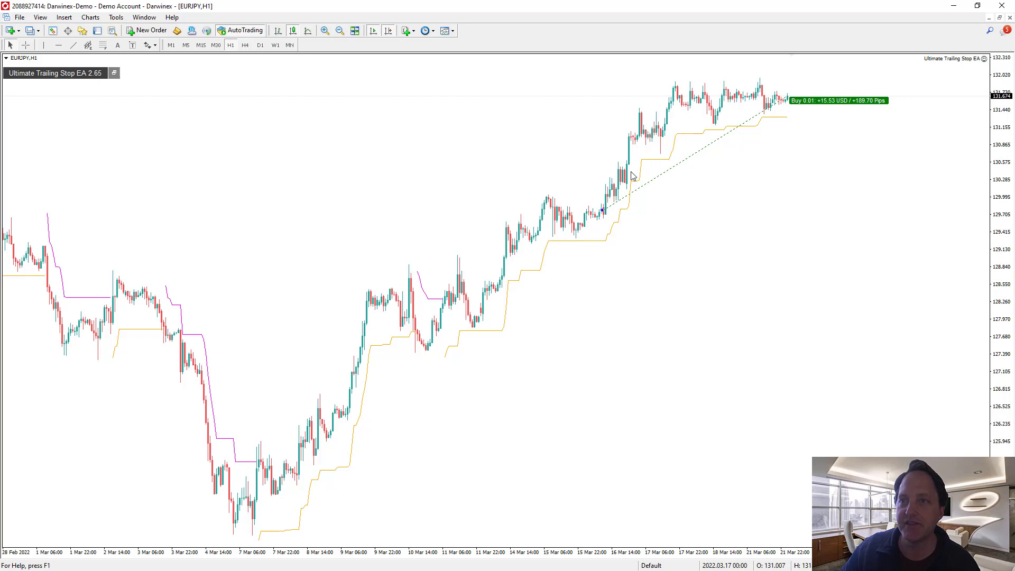
{"action": "mouse_move", "coordinate": [766, 120]}
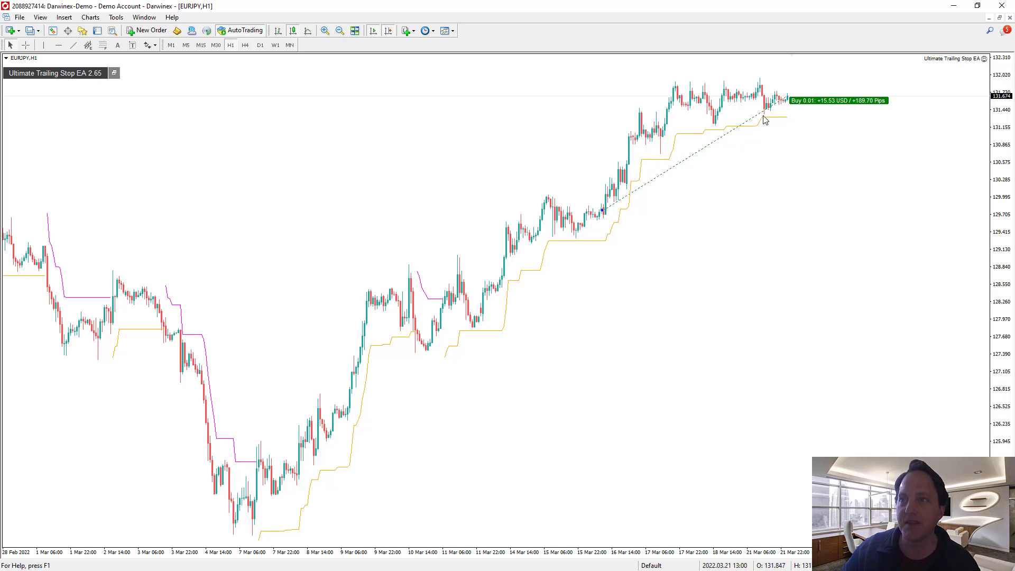
{"action": "mouse_move", "coordinate": [764, 118]}
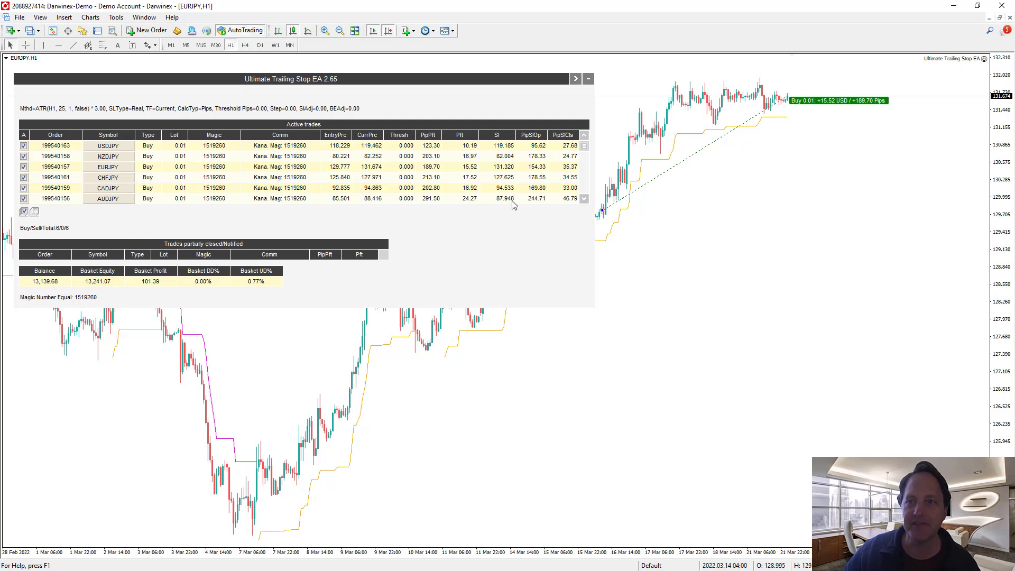
{"action": "mouse_move", "coordinate": [542, 204]}
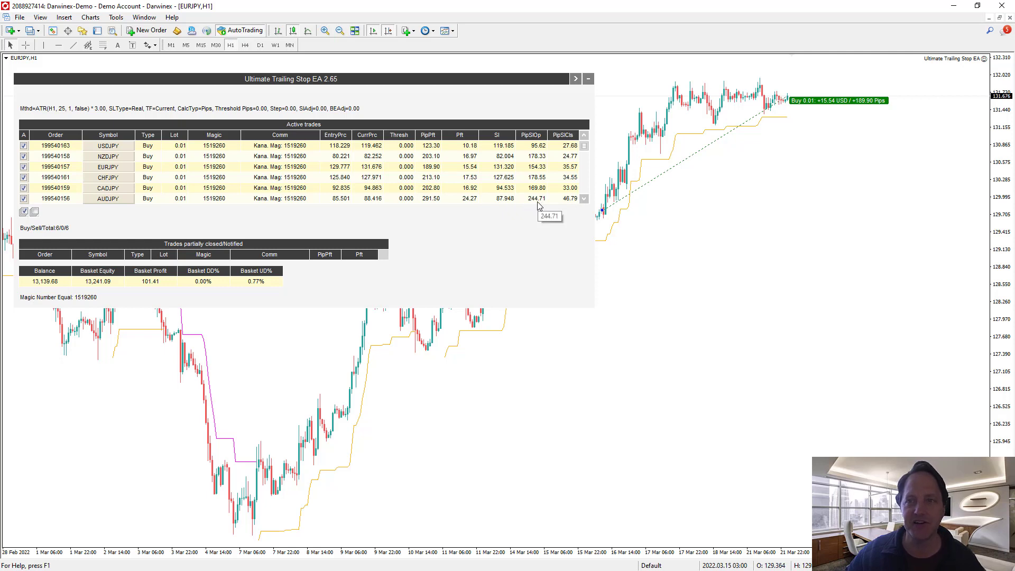
{"action": "mouse_move", "coordinate": [196, 205]}
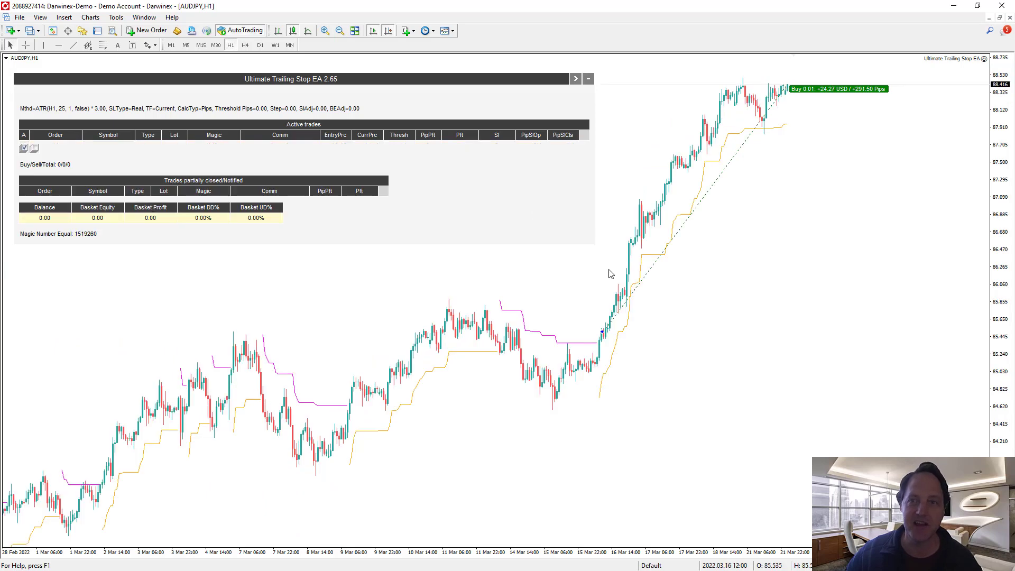
{"action": "mouse_move", "coordinate": [38, 72]}
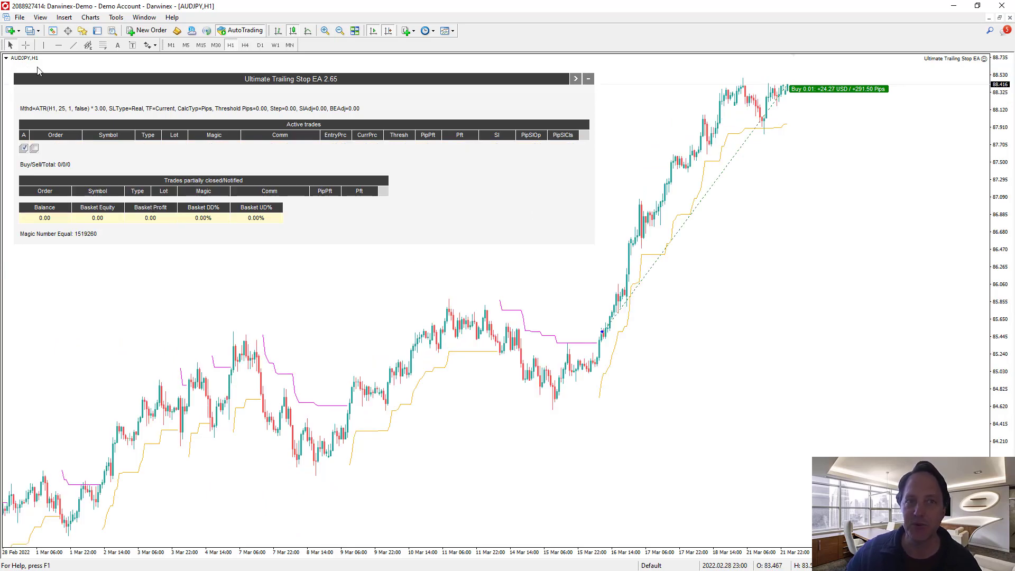
{"action": "mouse_move", "coordinate": [620, 325]}
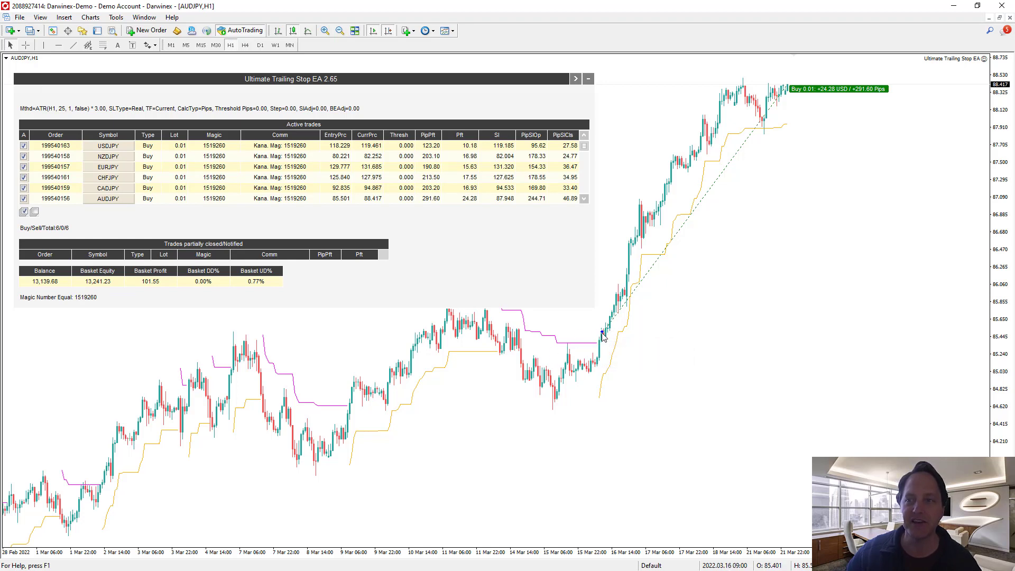
{"action": "mouse_move", "coordinate": [631, 305]}
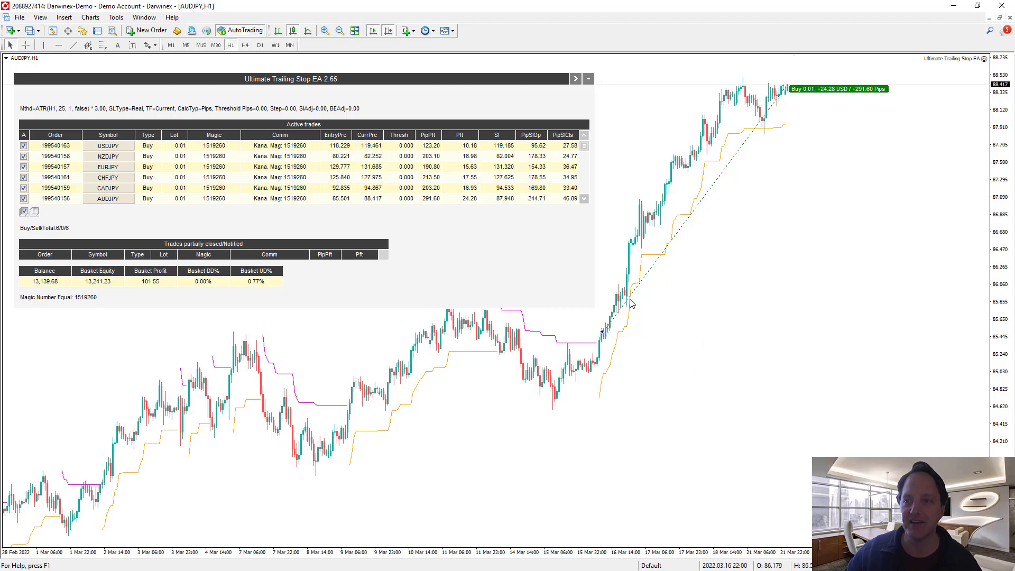
{"action": "mouse_move", "coordinate": [635, 289]}
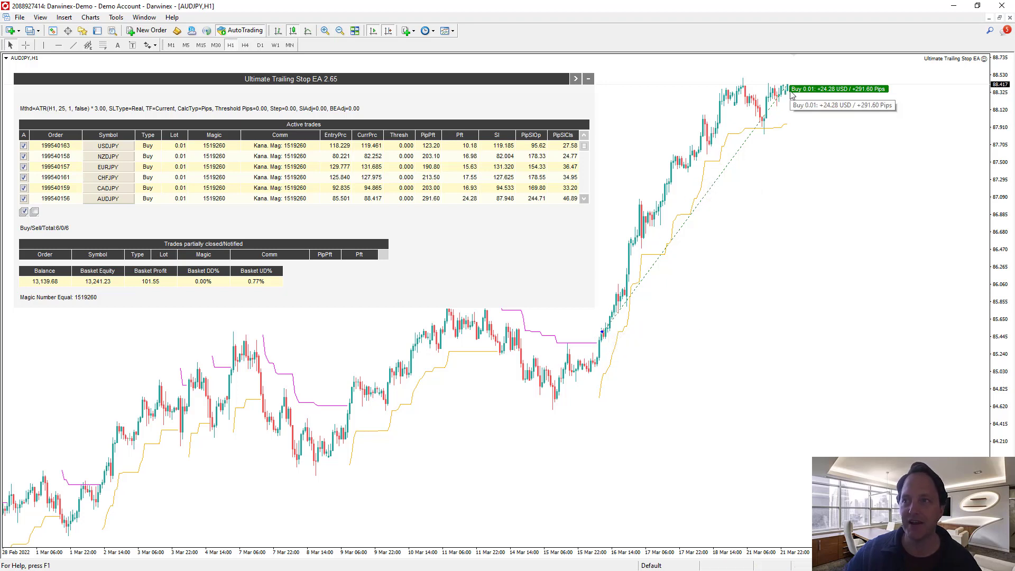
{"action": "mouse_move", "coordinate": [528, 208]}
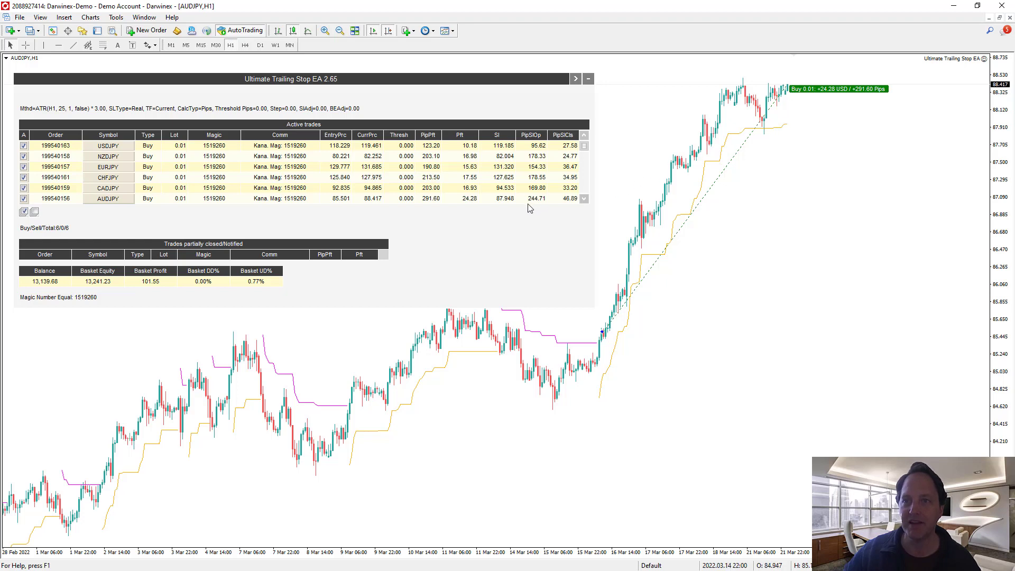